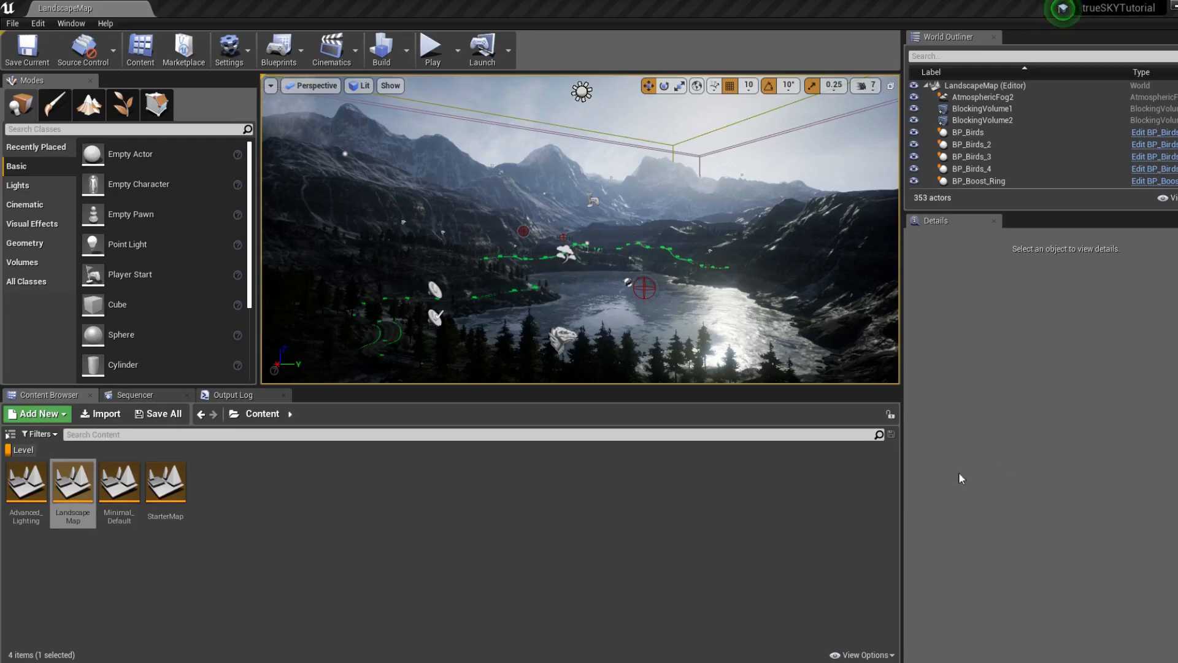
mouse_move(974, 430)
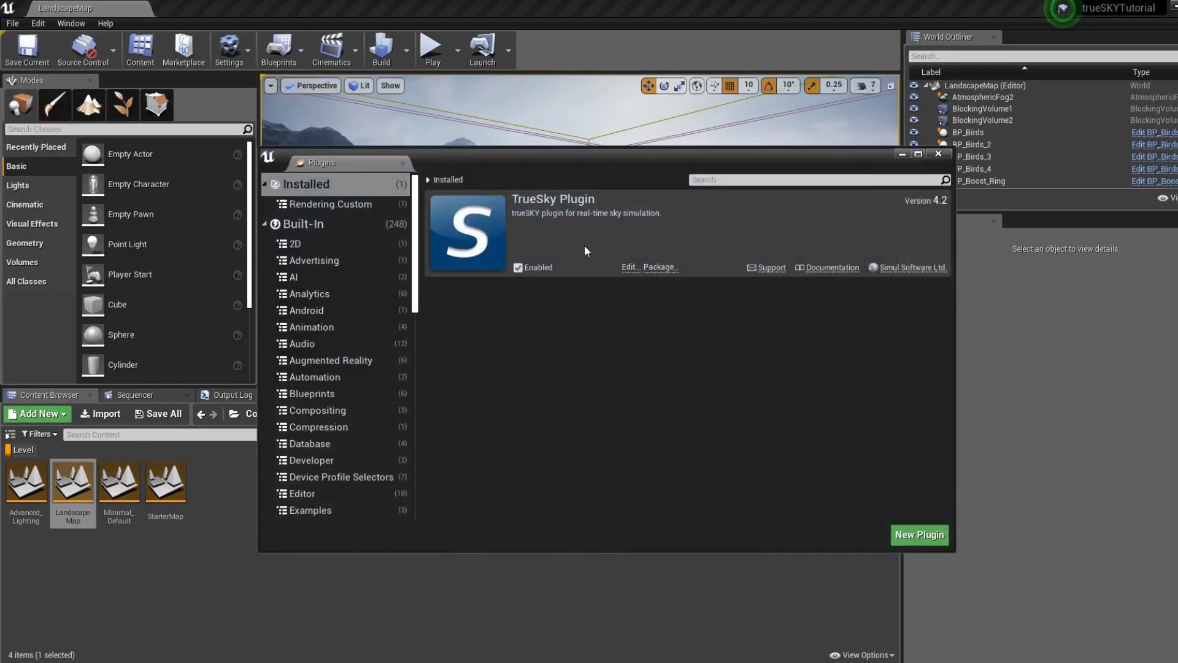
Delete the atmospheric fog and all 38 cloud emitter actors found via the 'atmo' and 'cloud' searches.
left_click(938, 155)
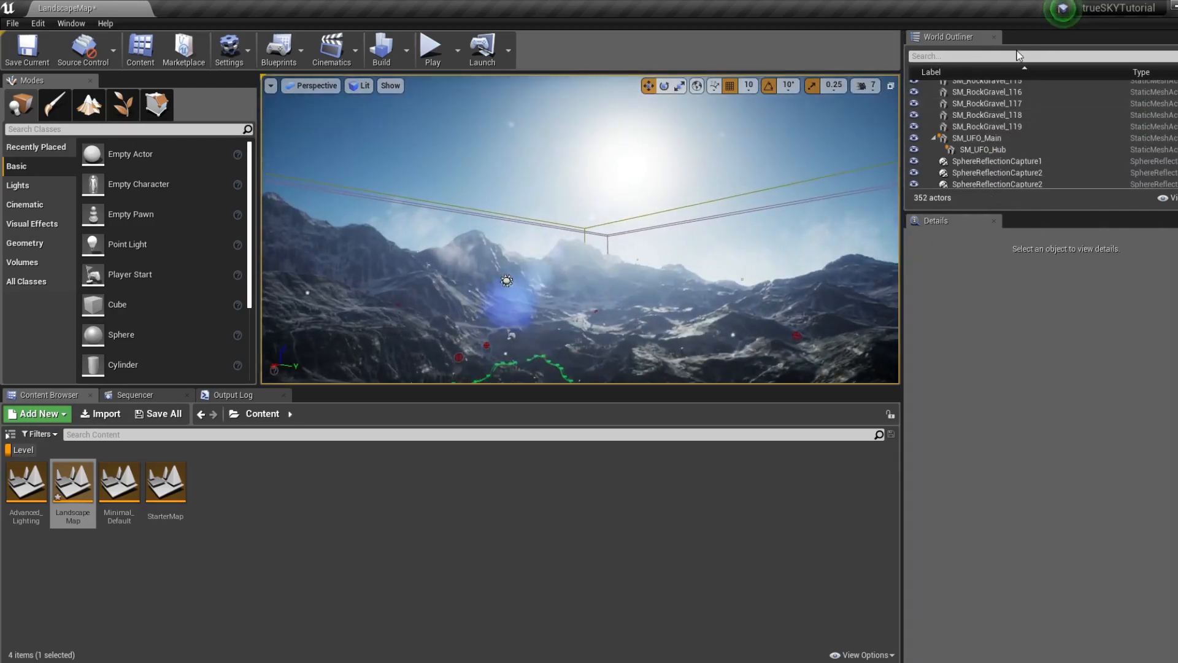
type("atmo")
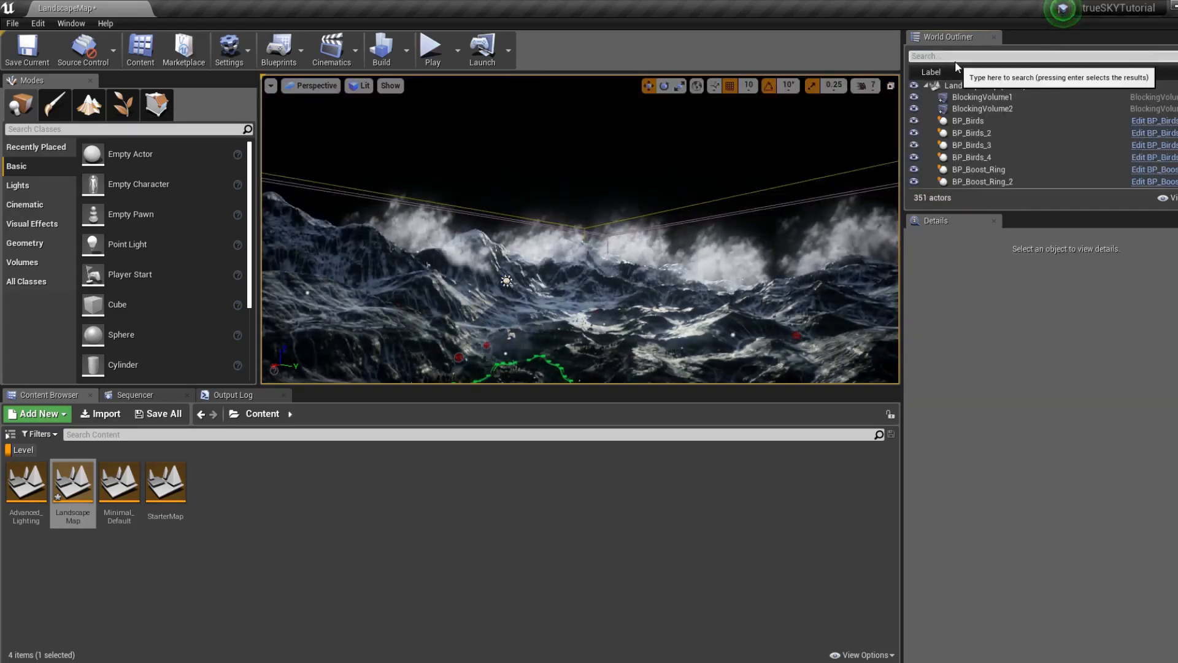
type("cloud")
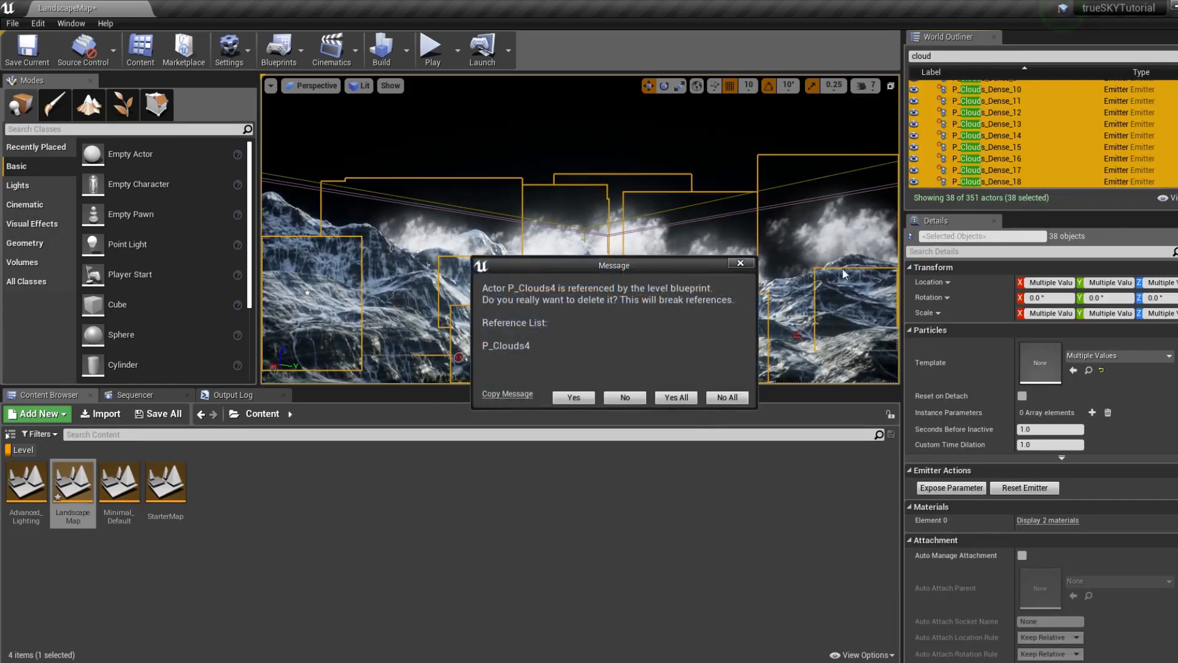
left_click(674, 396)
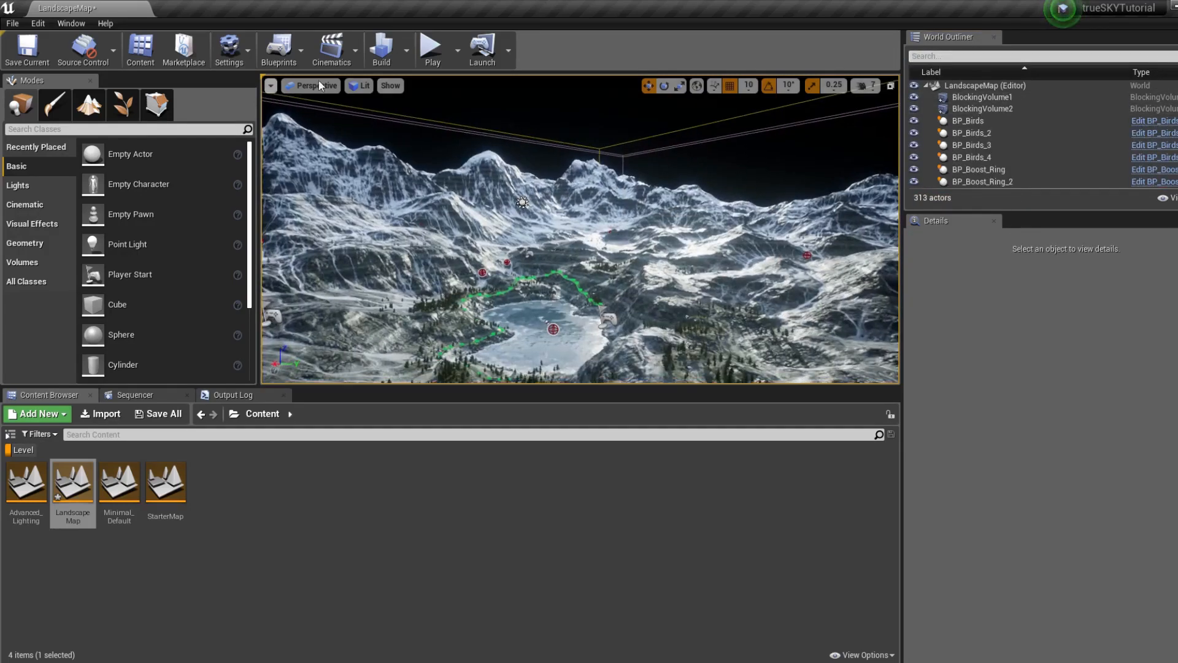
Run Window > Initialize trueSKY with the TutorialSequence and add the trueSKY actors to the level.
left_click(71, 23)
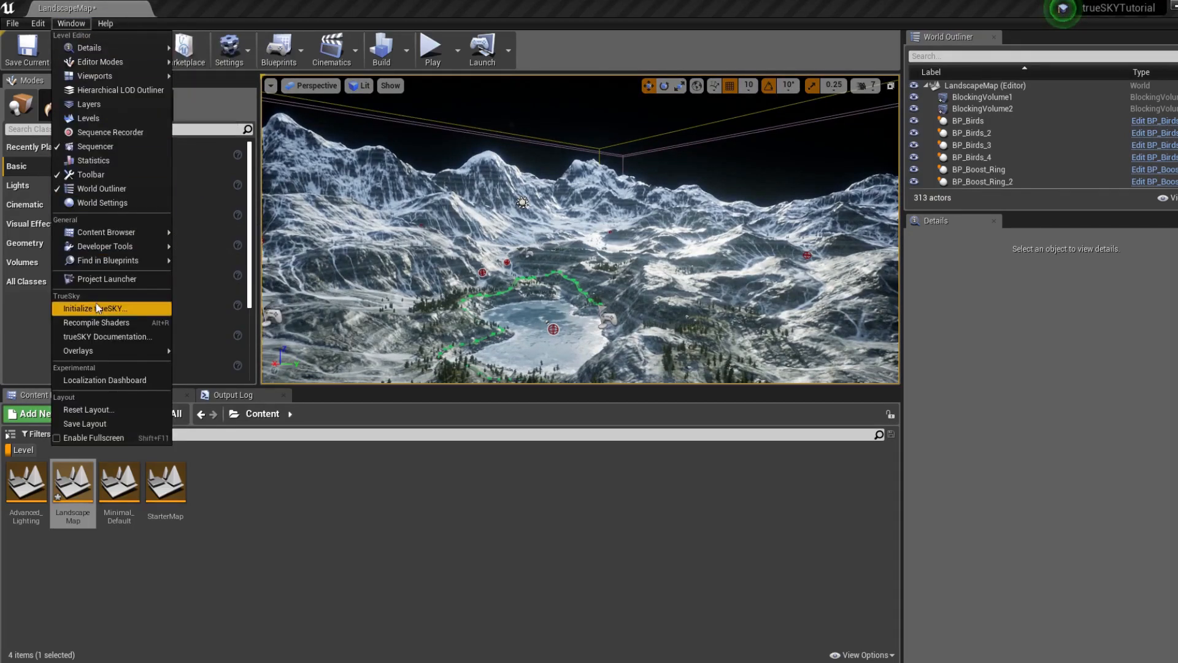
left_click(94, 308)
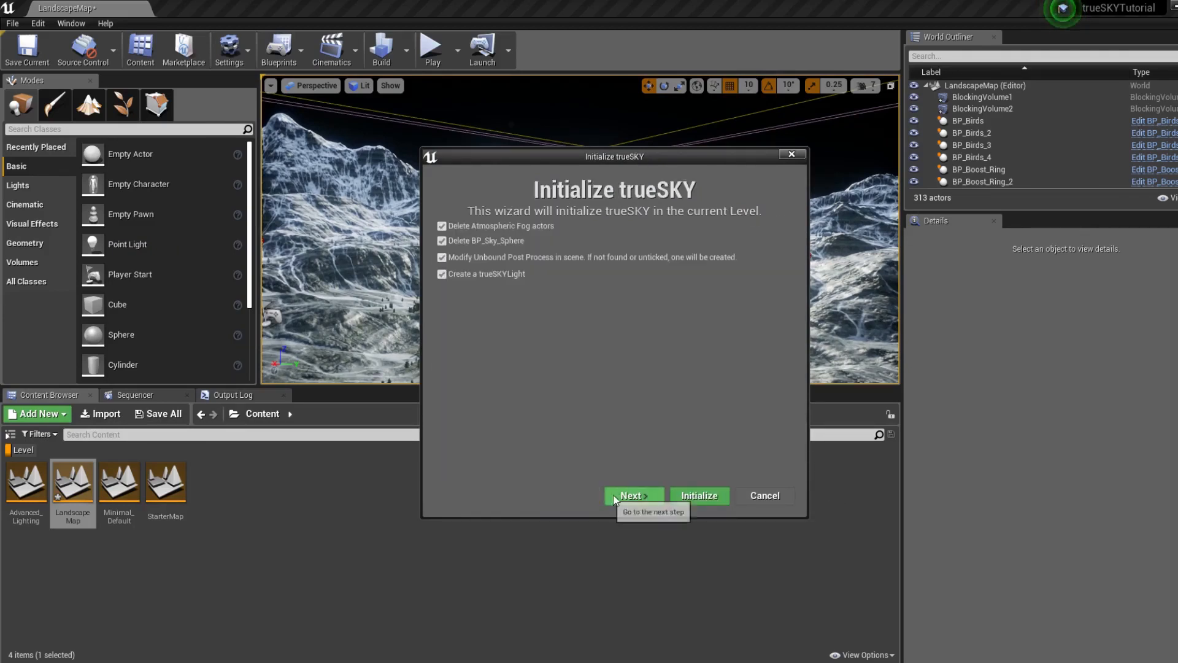
left_click(633, 494)
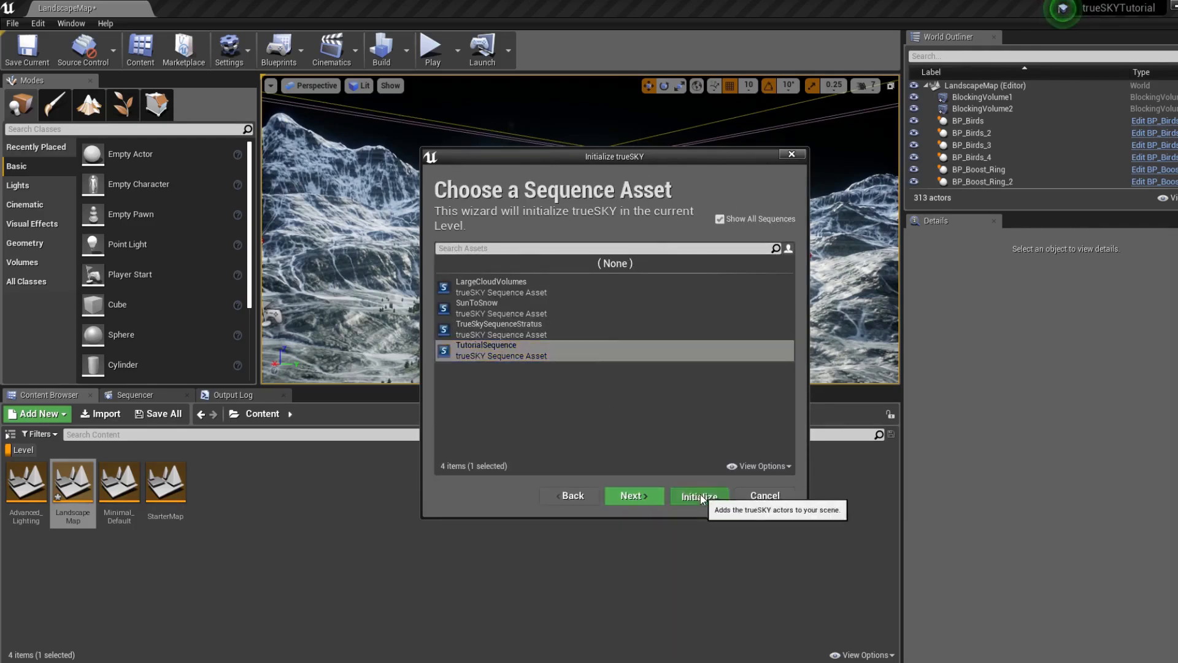
left_click(698, 494)
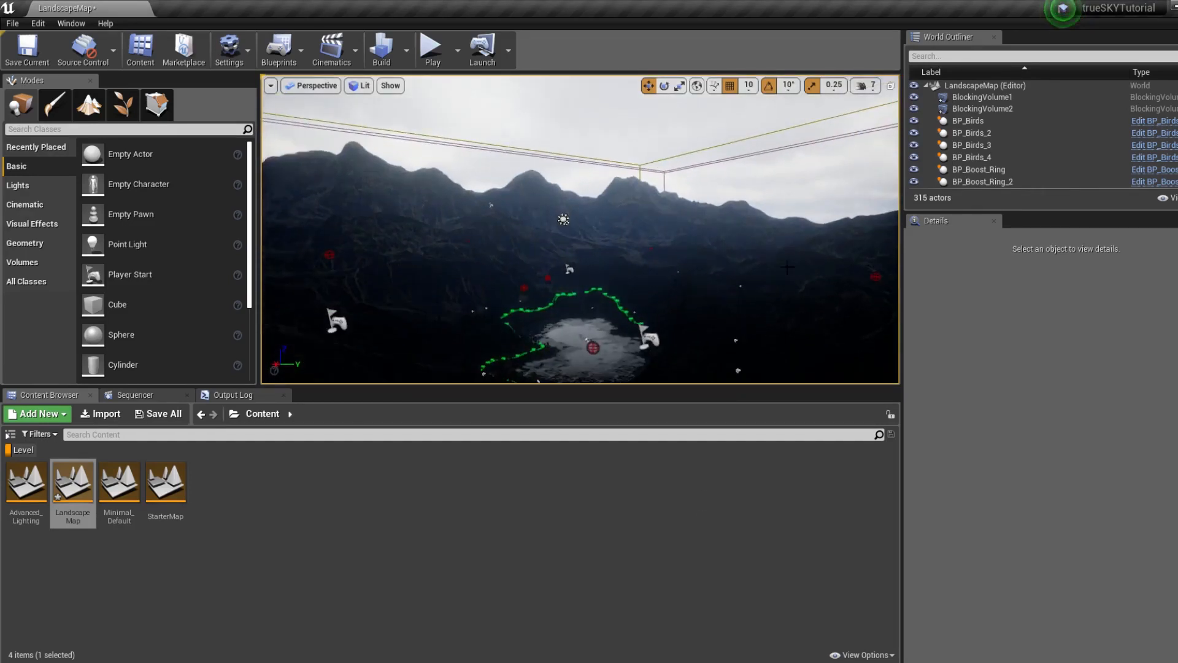
Find Global PostProcess, filter Details by 'expo' and tune Exposure so the landscape is bright.
left_click(955, 55)
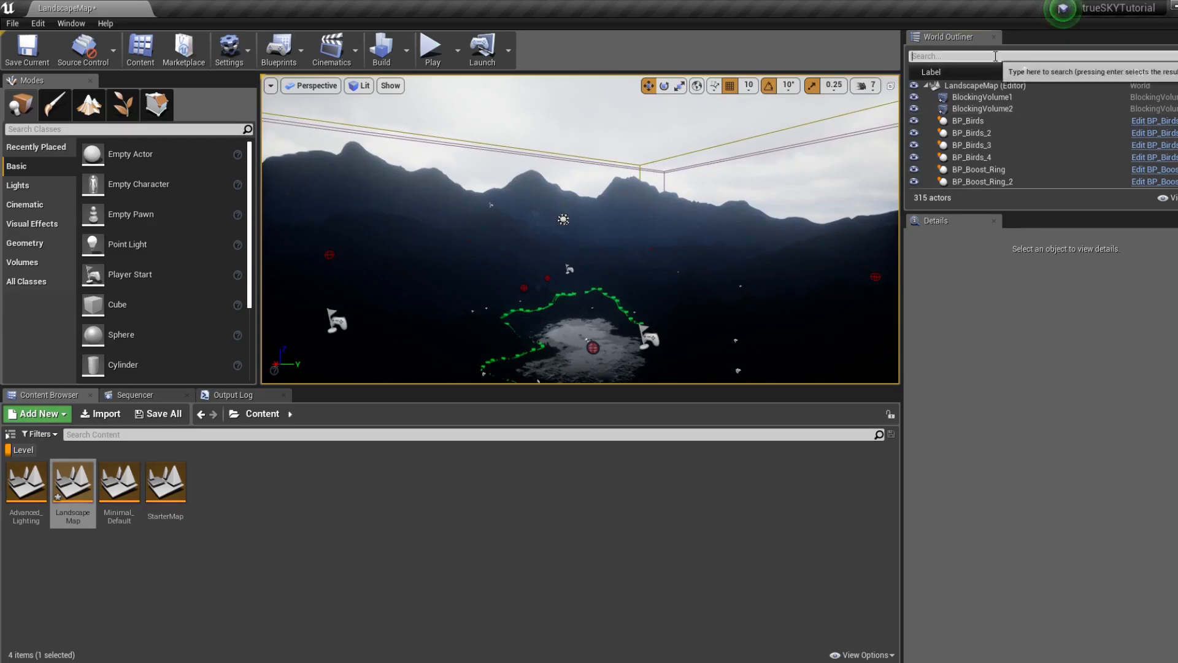
type("BP")
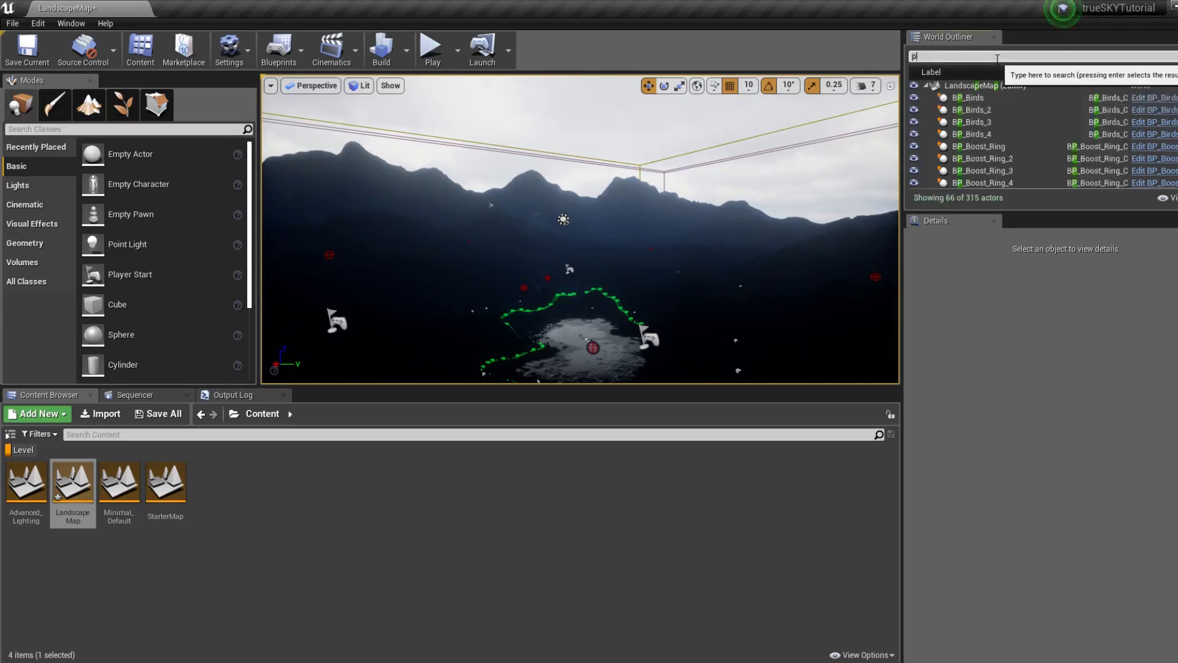
type("ost")
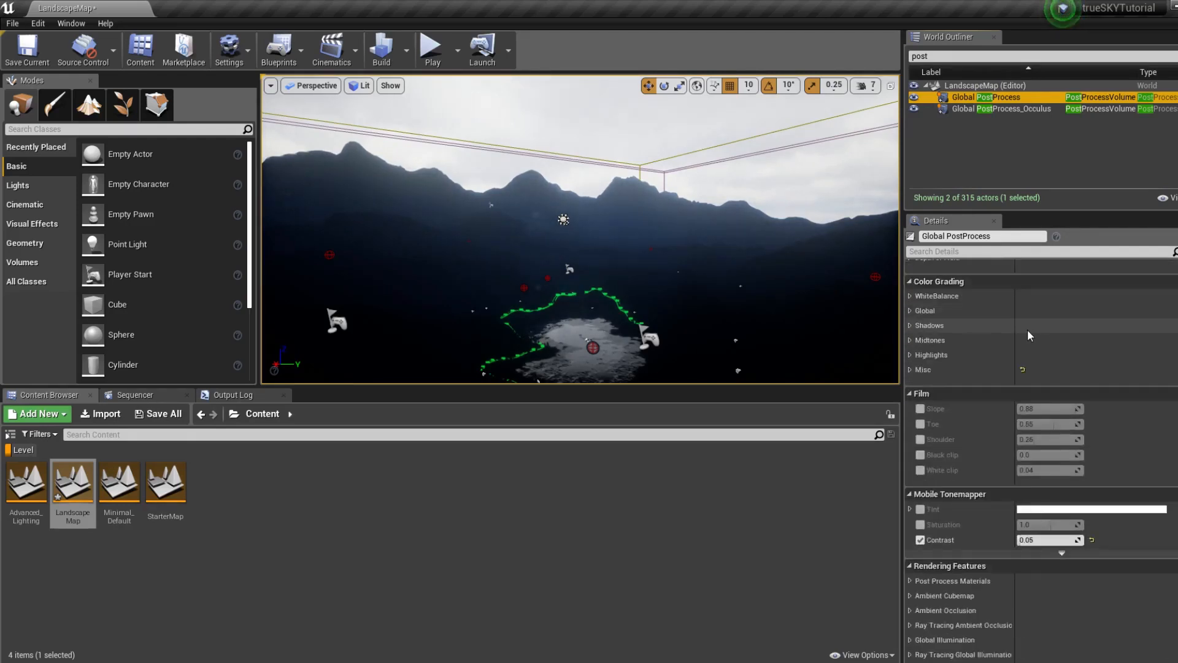
type("expo")
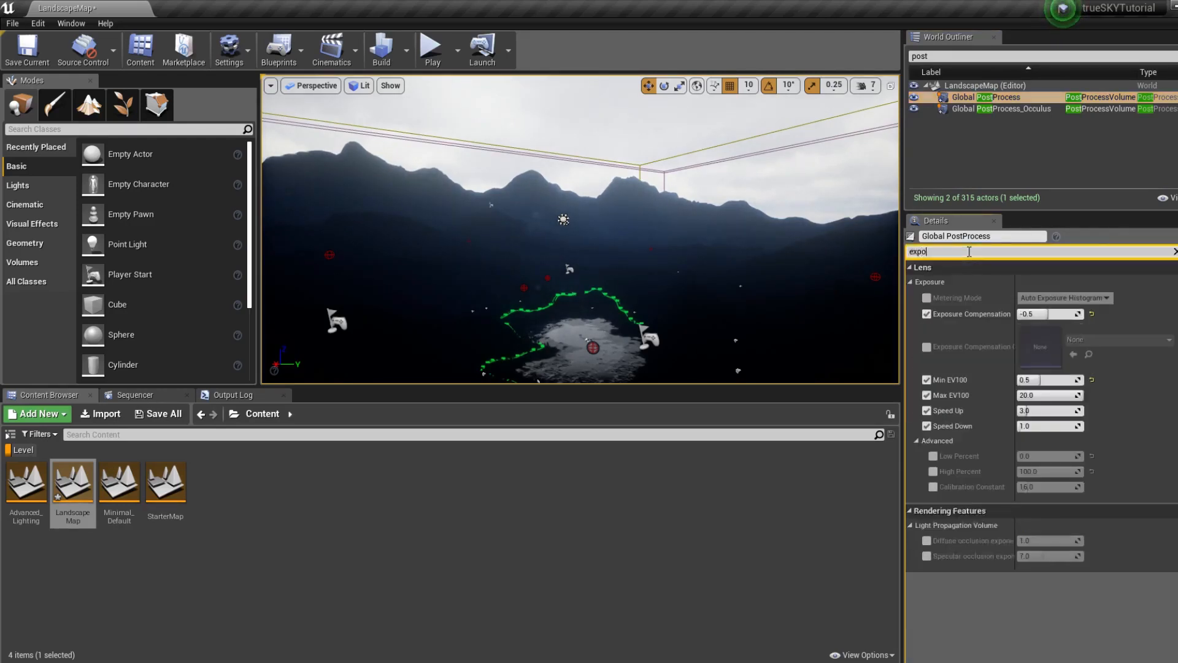
mouse_move(1049, 379)
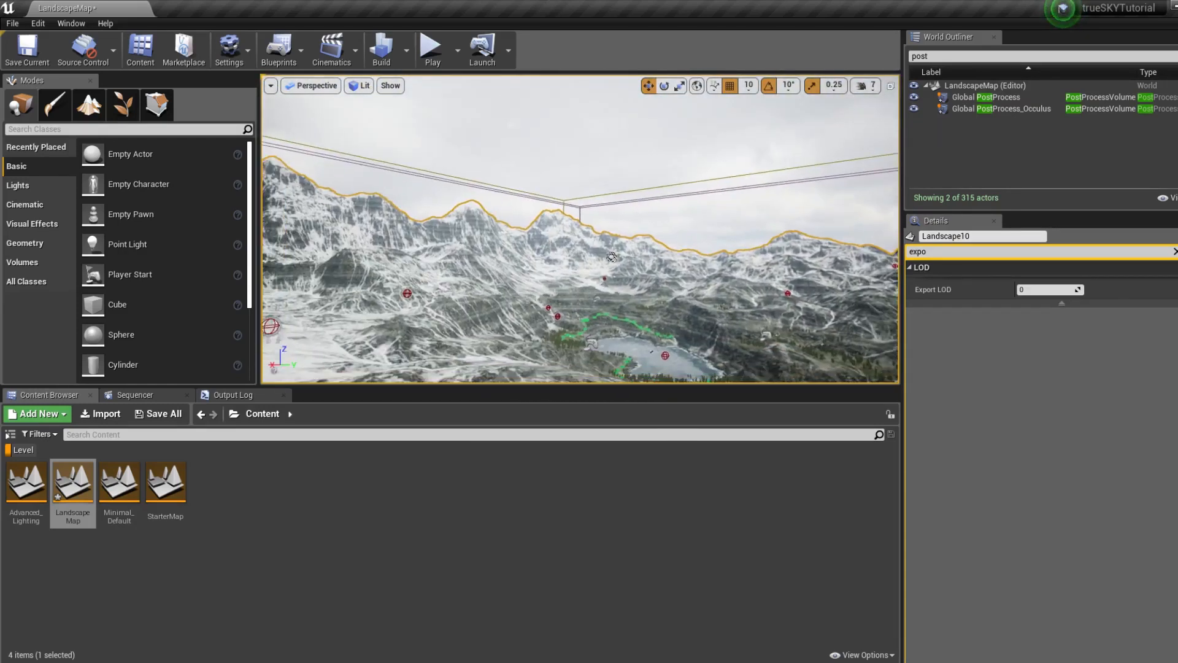
left_click_drag(612, 255, 732, 222)
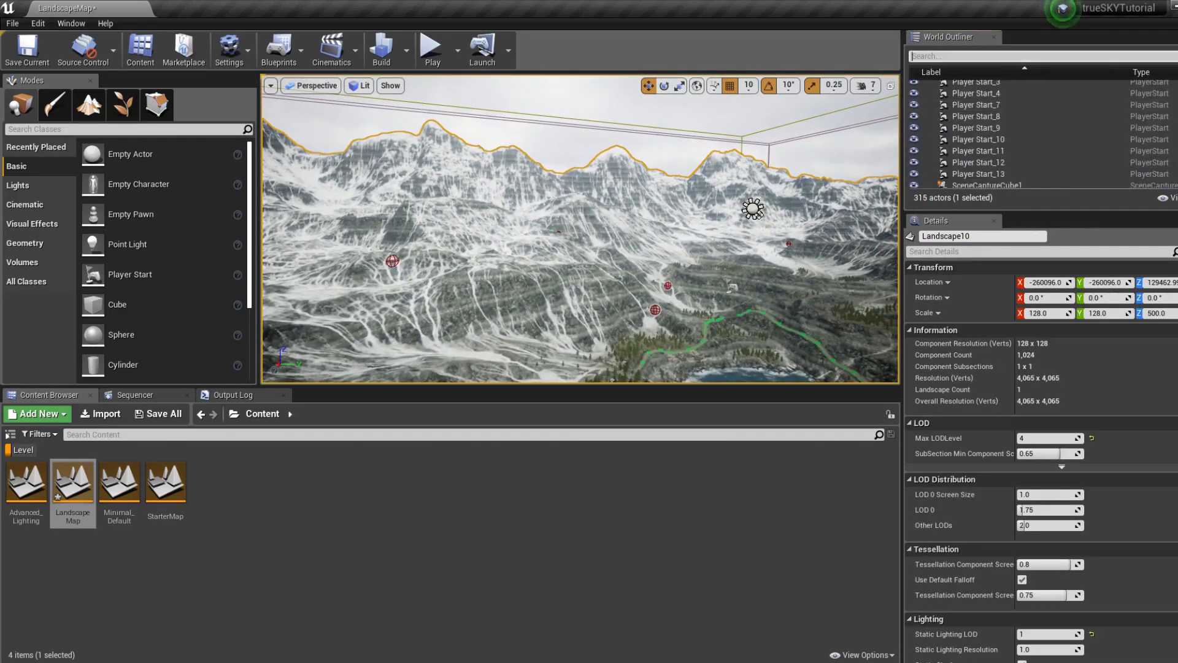
On TrueSkySequenceActor set Metres Per Unit 0.1 and Maximum Cloud Resolution 512.
scroll("down", 3)
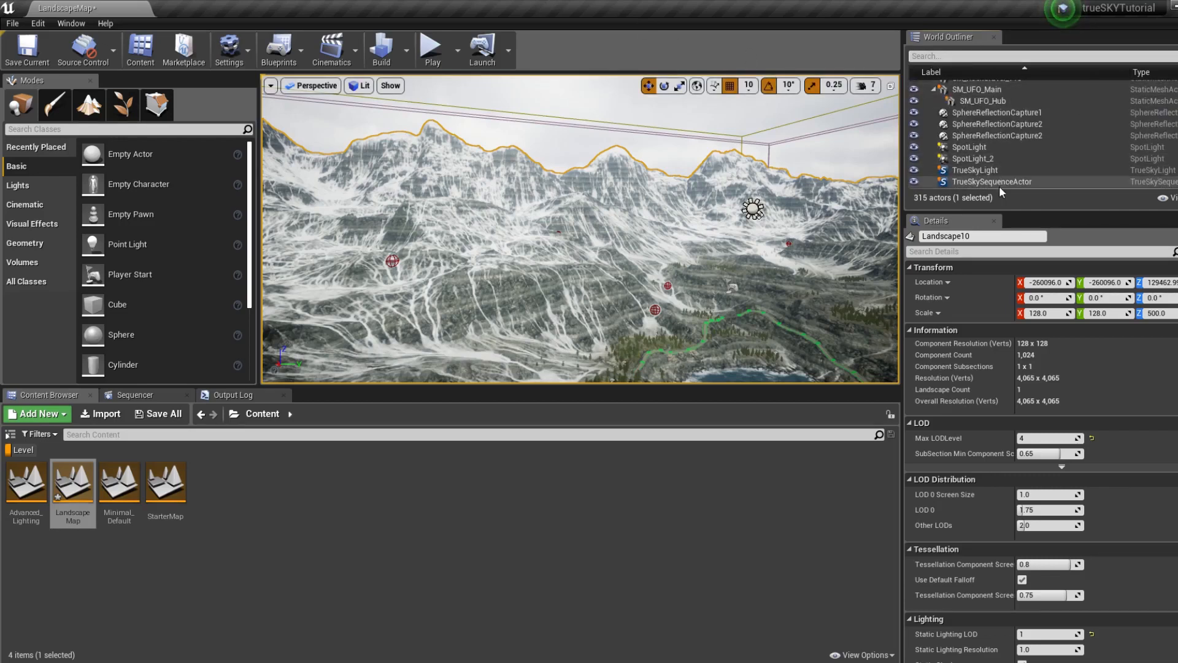
left_click(973, 169)
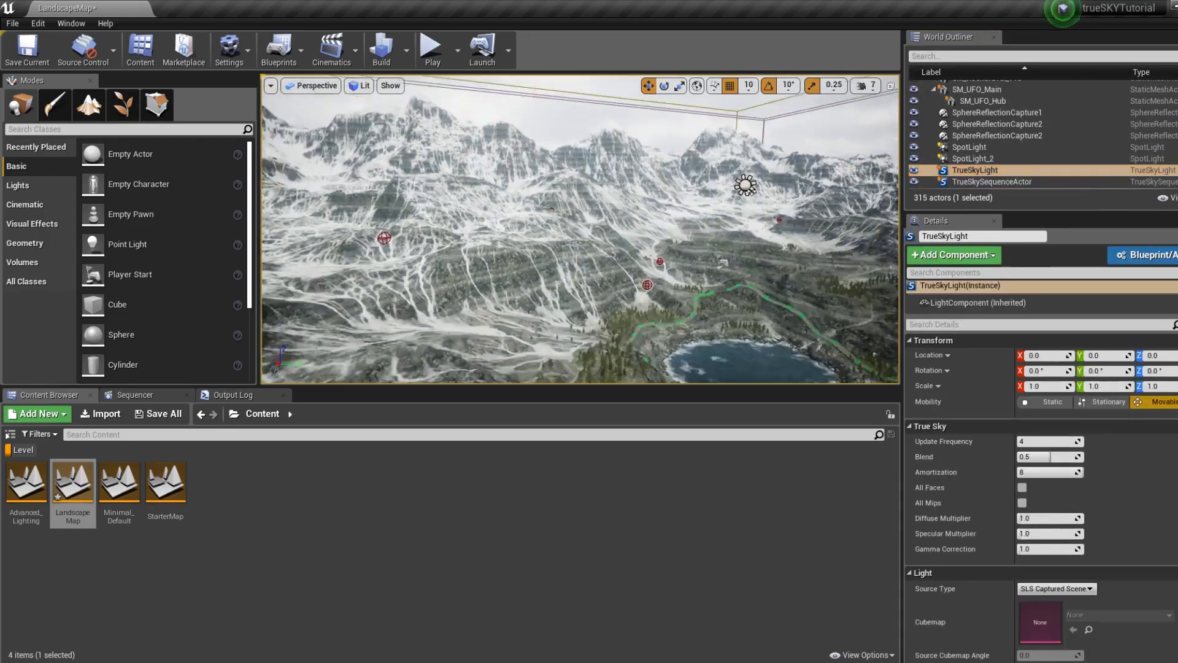
left_click(992, 181)
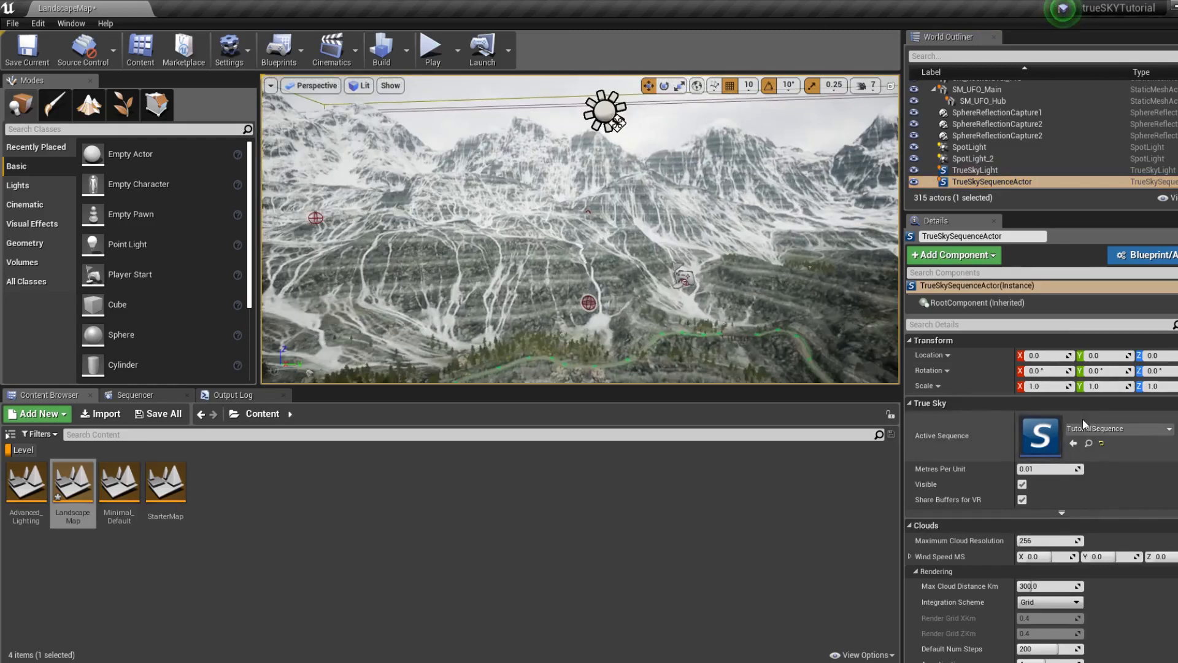
scroll("down", 3)
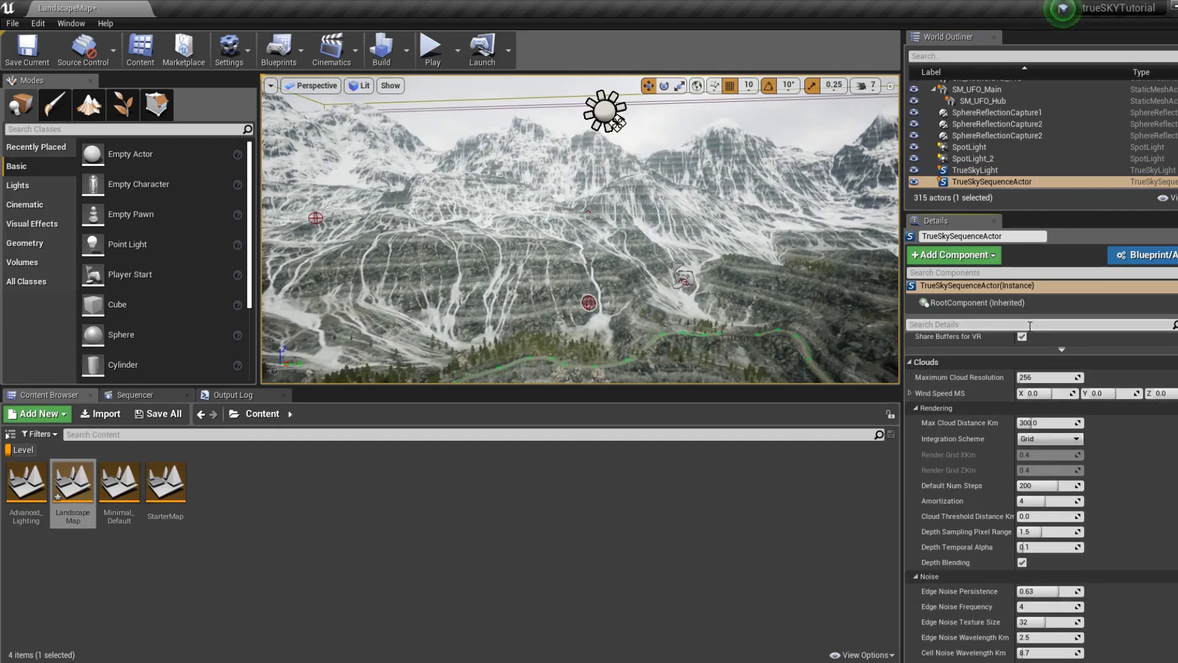
type("met")
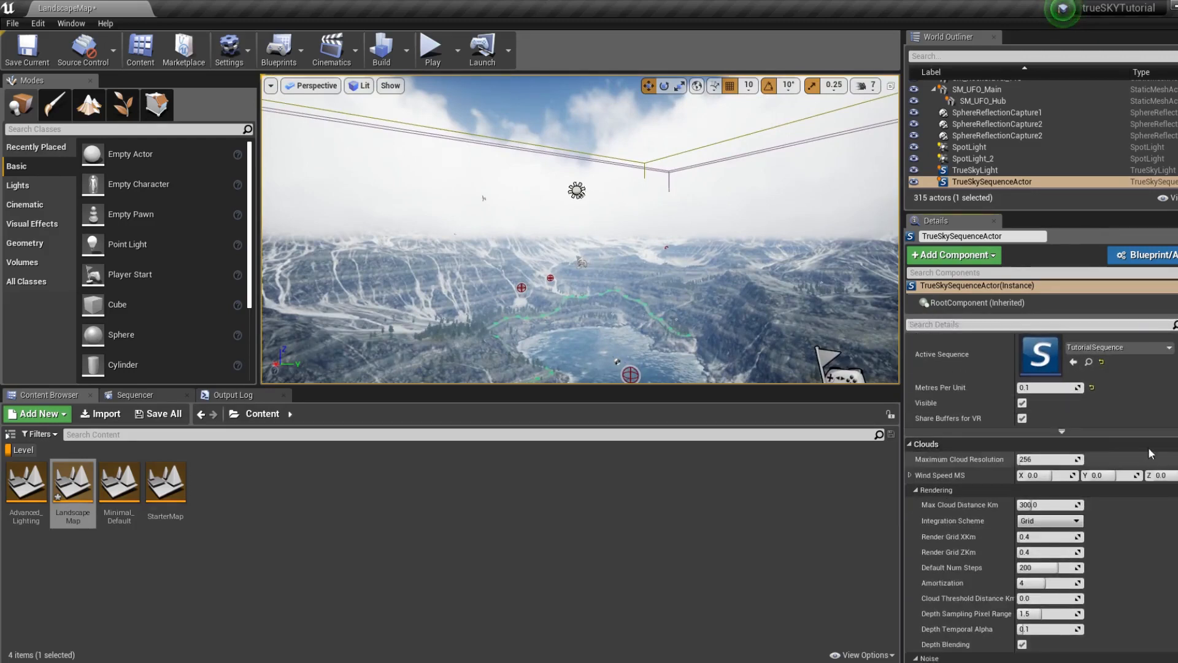
type("512")
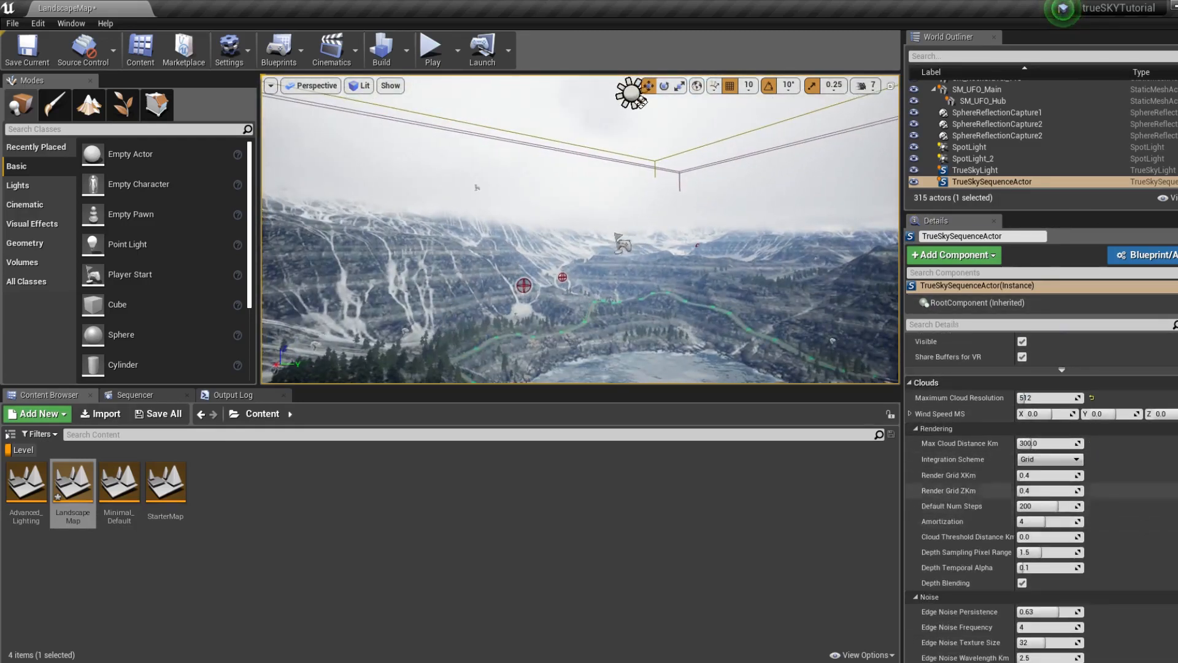
scroll("down", 3)
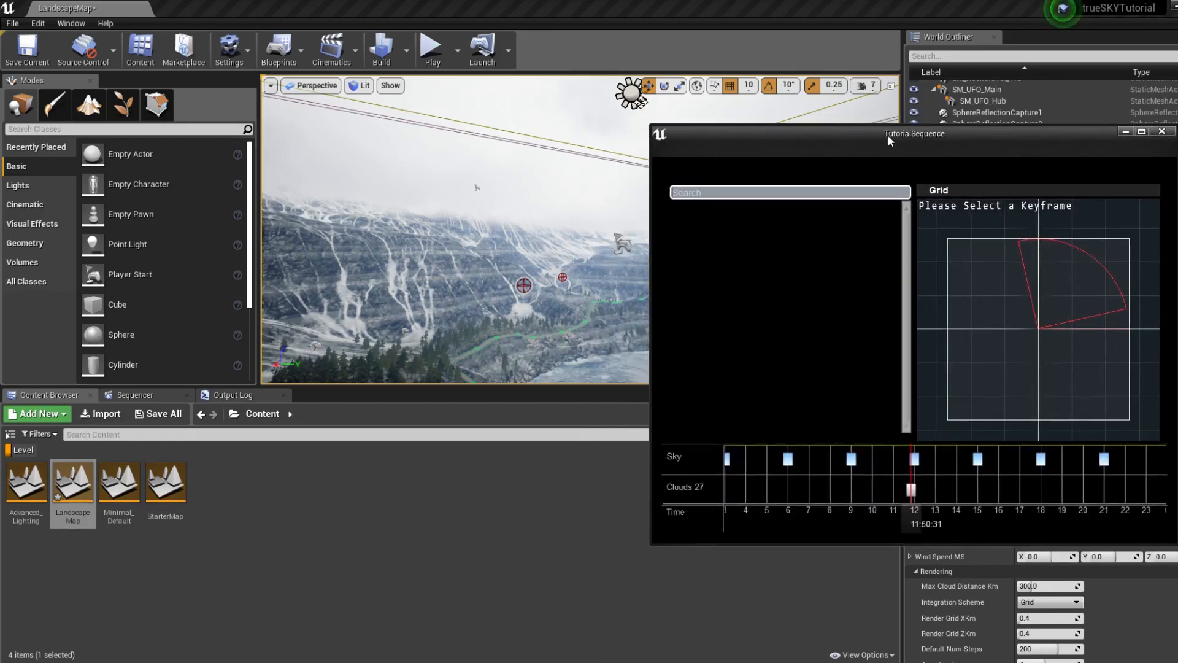
Set the morning cloud keyframe to cloudiness 0.684 and cloudbase 6.728 km, scrubbing time of day to check.
left_click(913, 490)
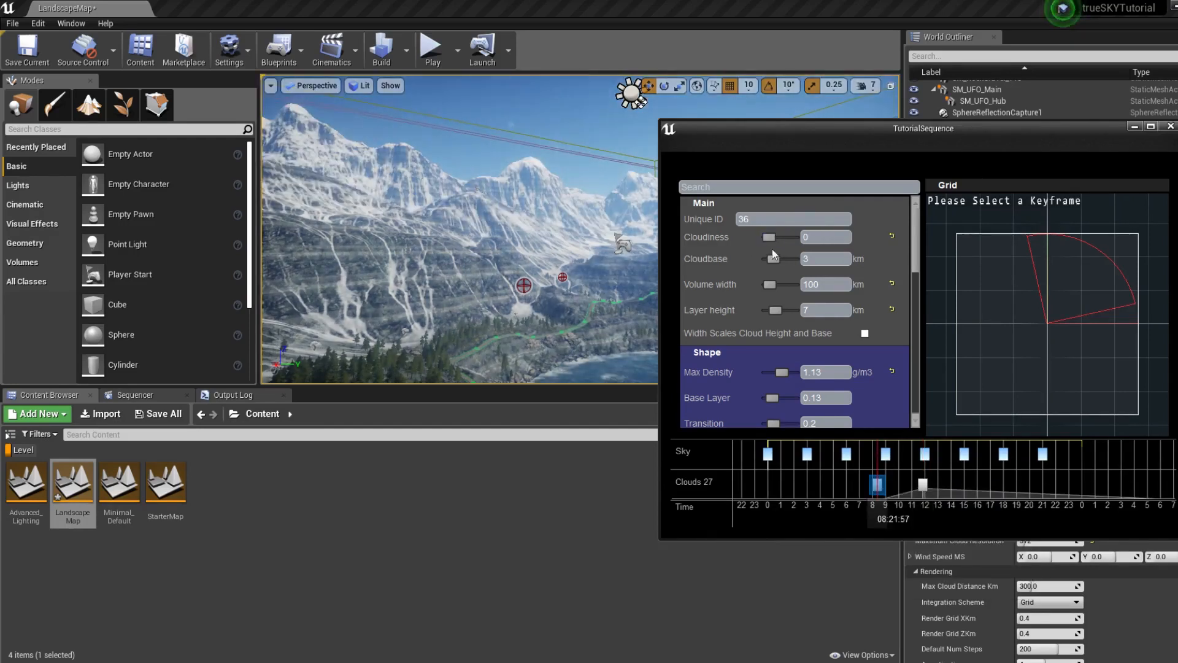
left_click(876, 485)
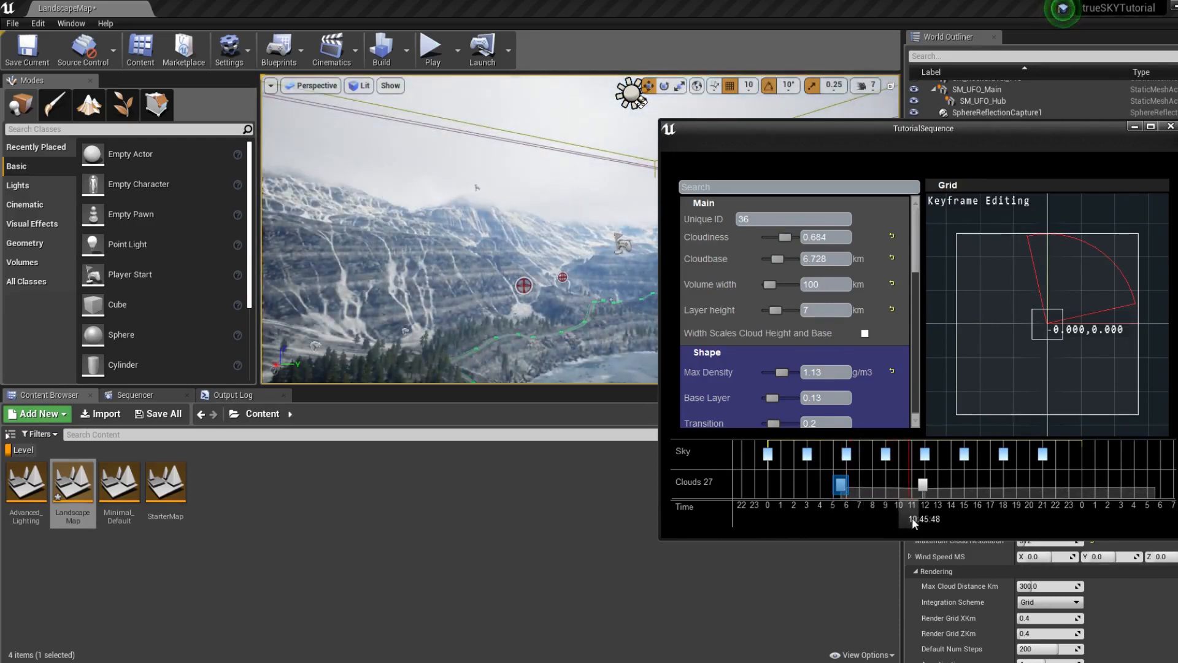
left_click_drag(912, 517, 895, 518)
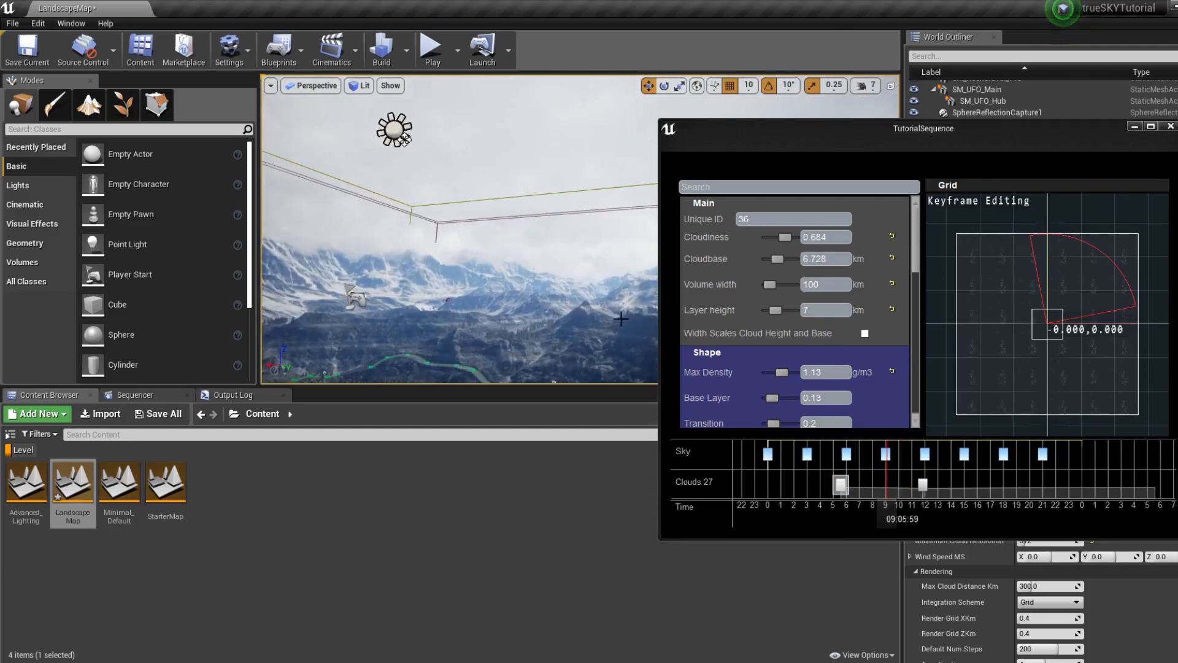
left_click_drag(885, 507, 839, 507)
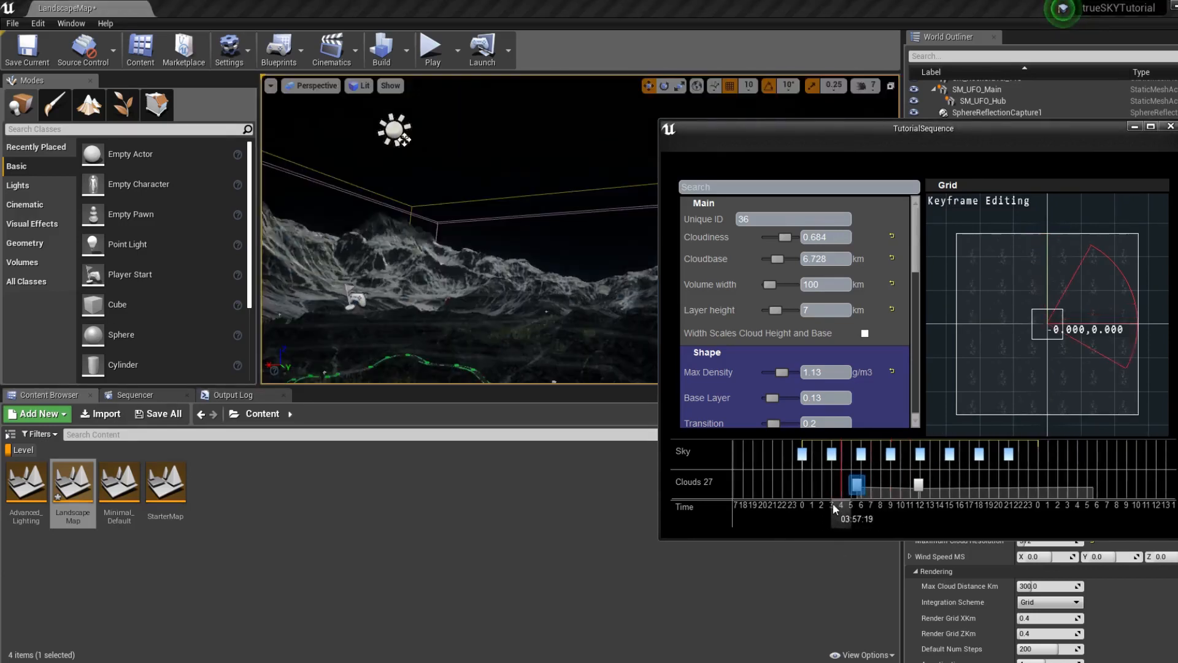
left_click_drag(839, 507, 891, 507)
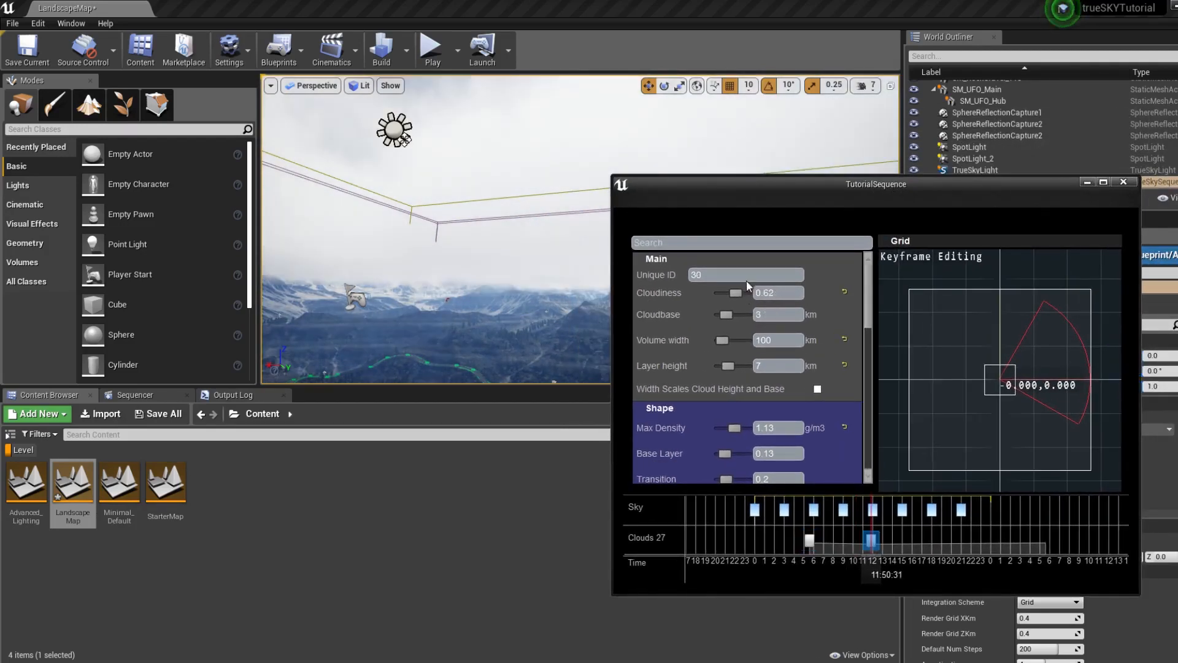
Lower the noon keyframe's cloudiness to 0.605 and select the early morning keyframe.
left_click_drag(739, 293, 736, 293)
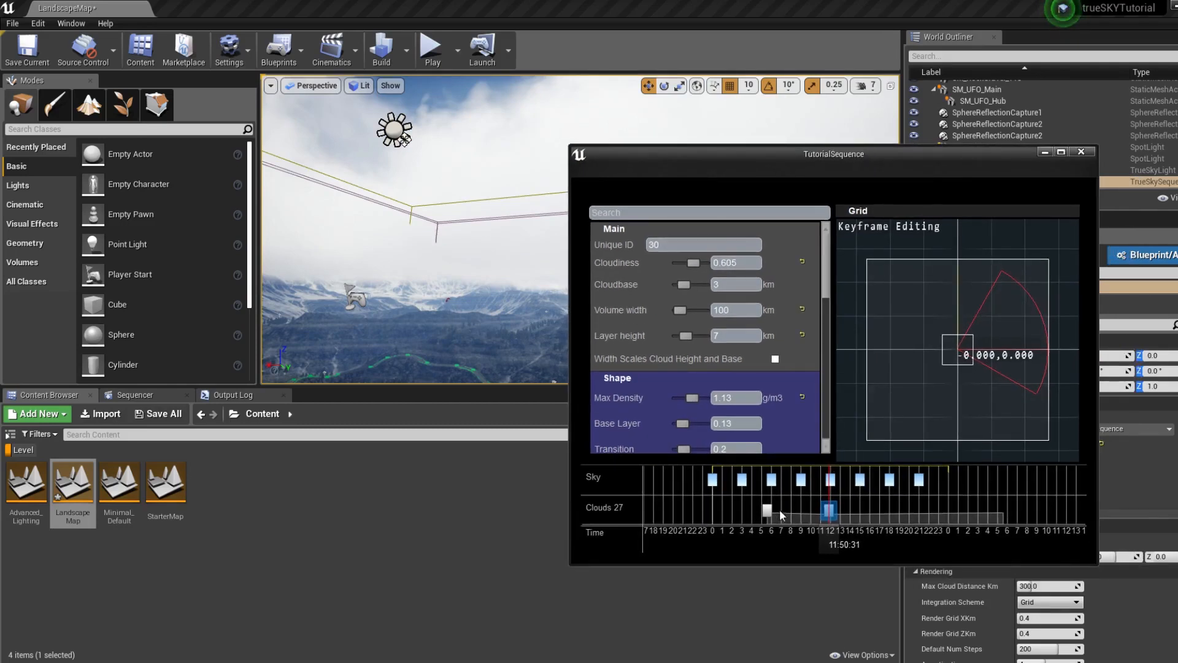
left_click(766, 512)
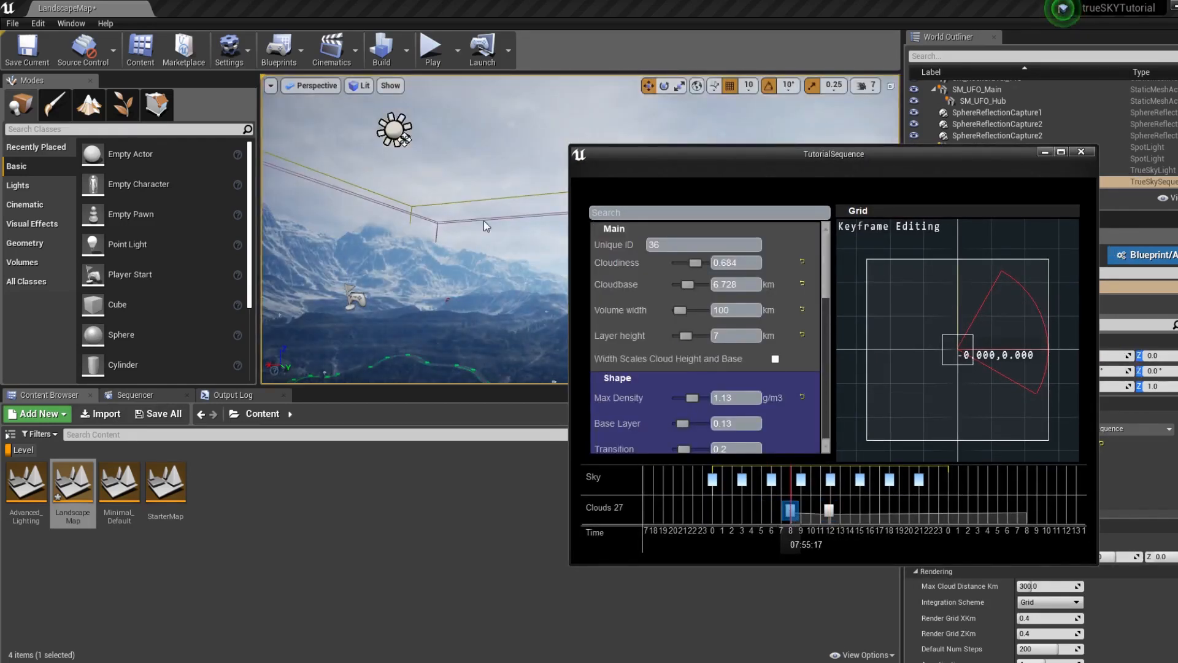
Raise the 7:55 cloud keyframe's precipitation Strength to 1.
scroll("down", 3)
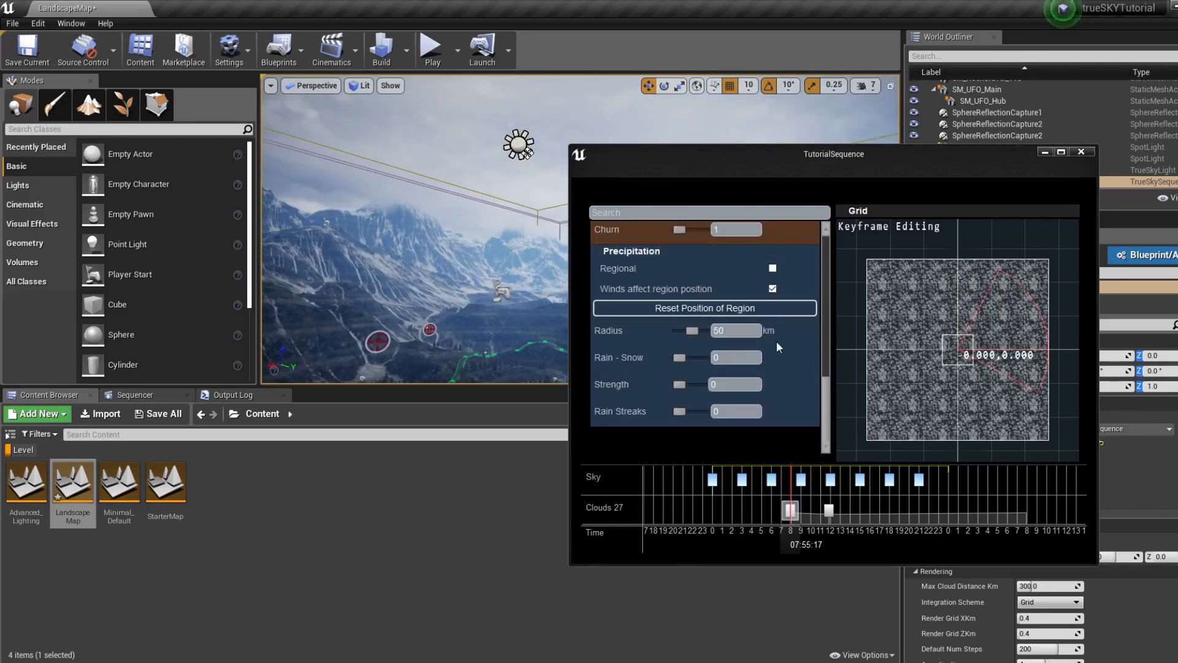
left_click_drag(680, 384, 702, 384)
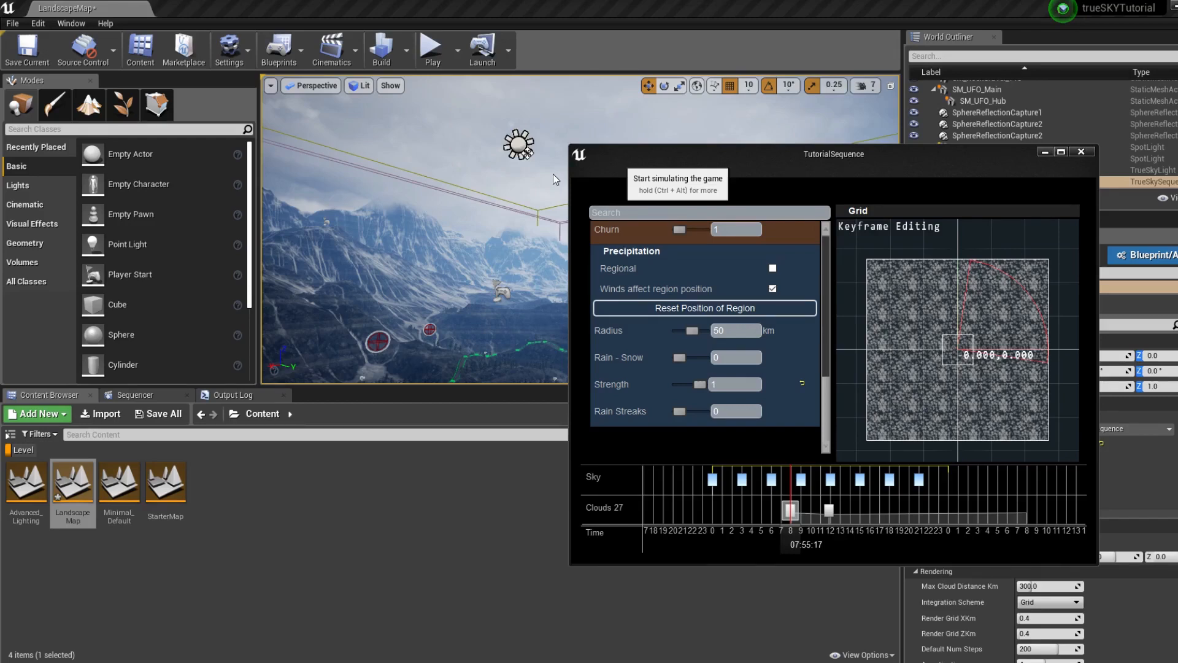
mouse_move(608, 176)
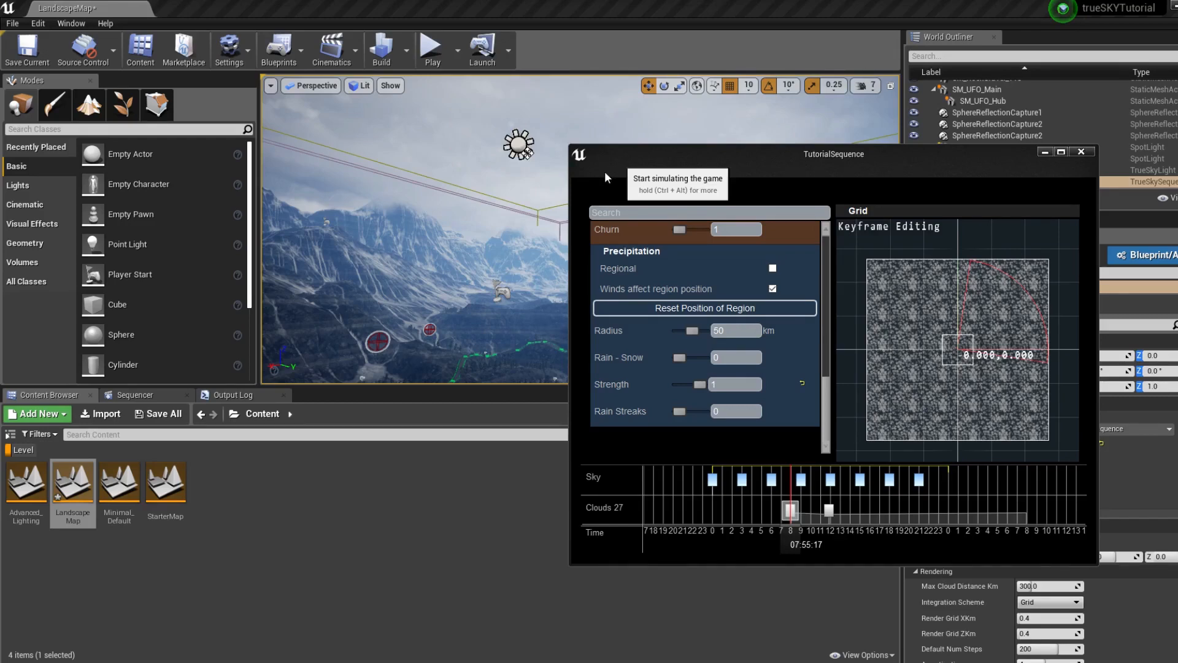
mouse_move(497, 148)
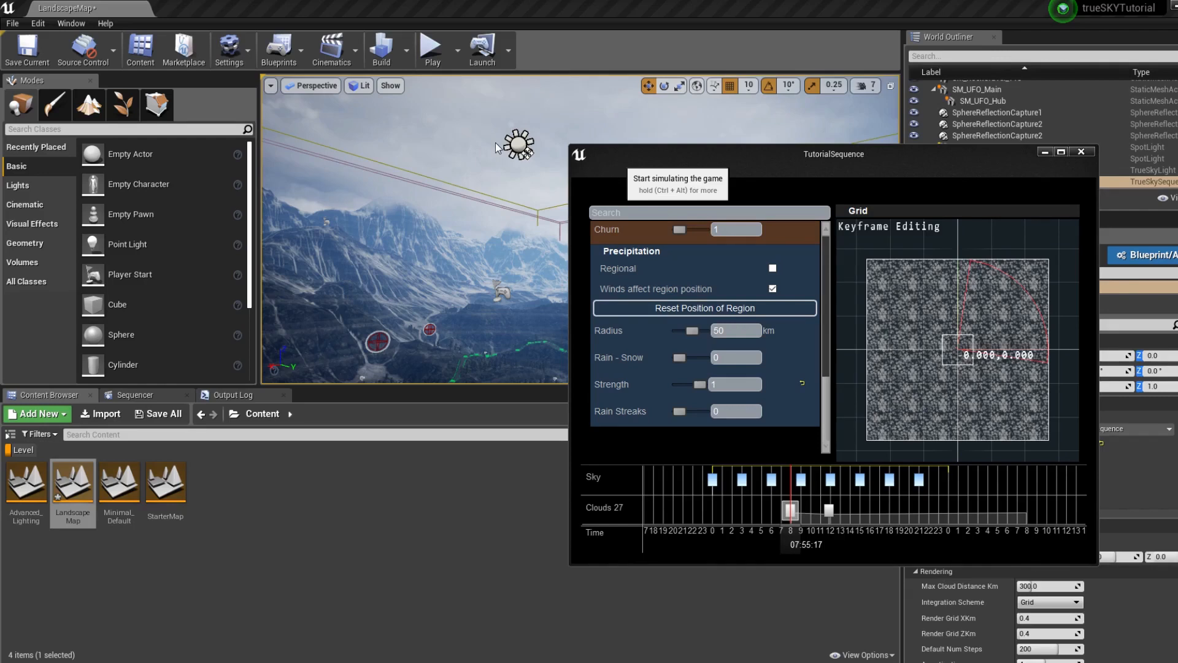
Play the level and set the keyframe to cloudiness 0.75, cloudbase 3 km, with rain strength reset to 0.
left_click(431, 49)
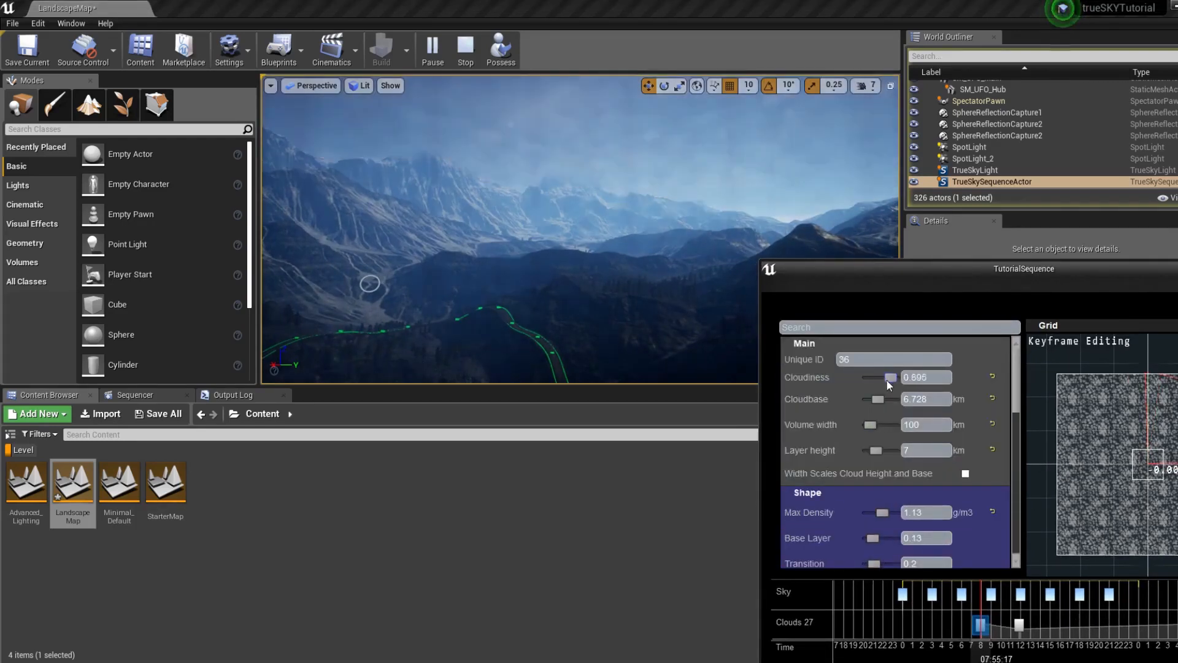
left_click_drag(888, 400, 873, 400)
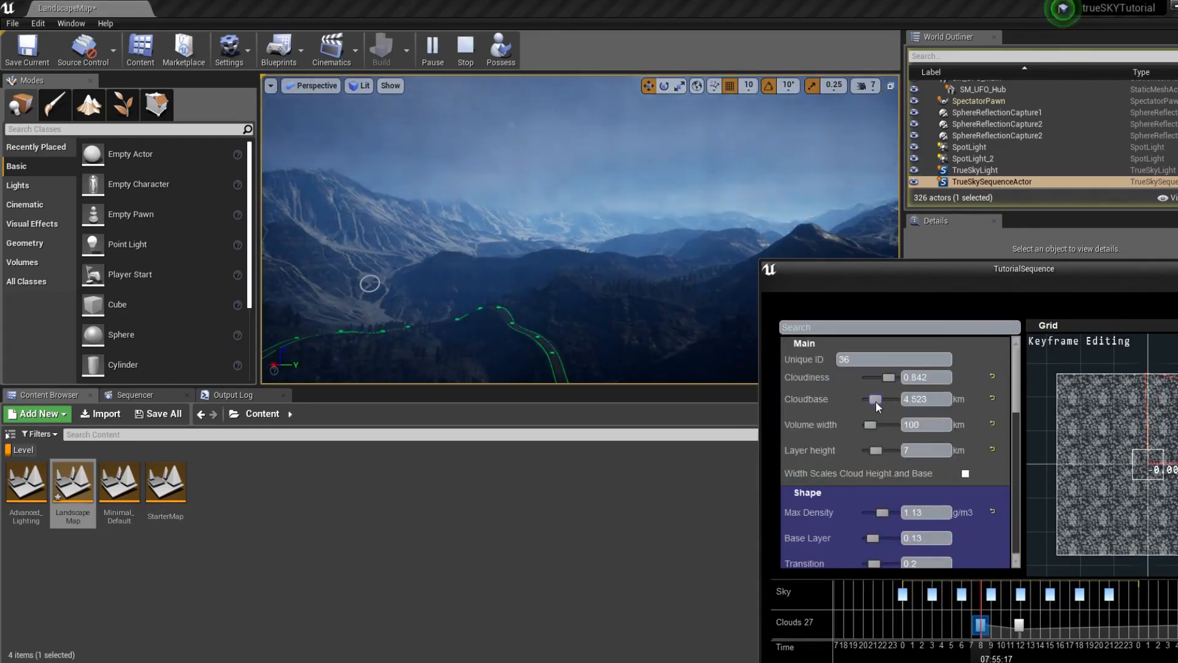
left_click_drag(874, 399, 882, 399)
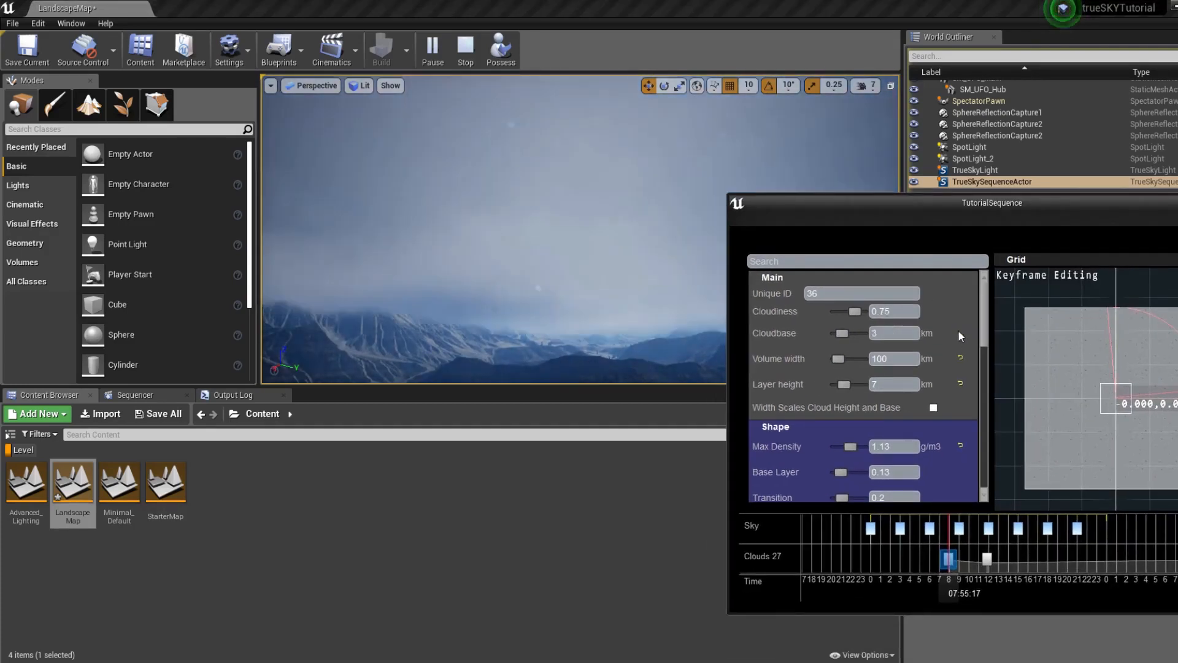
scroll("down", 3)
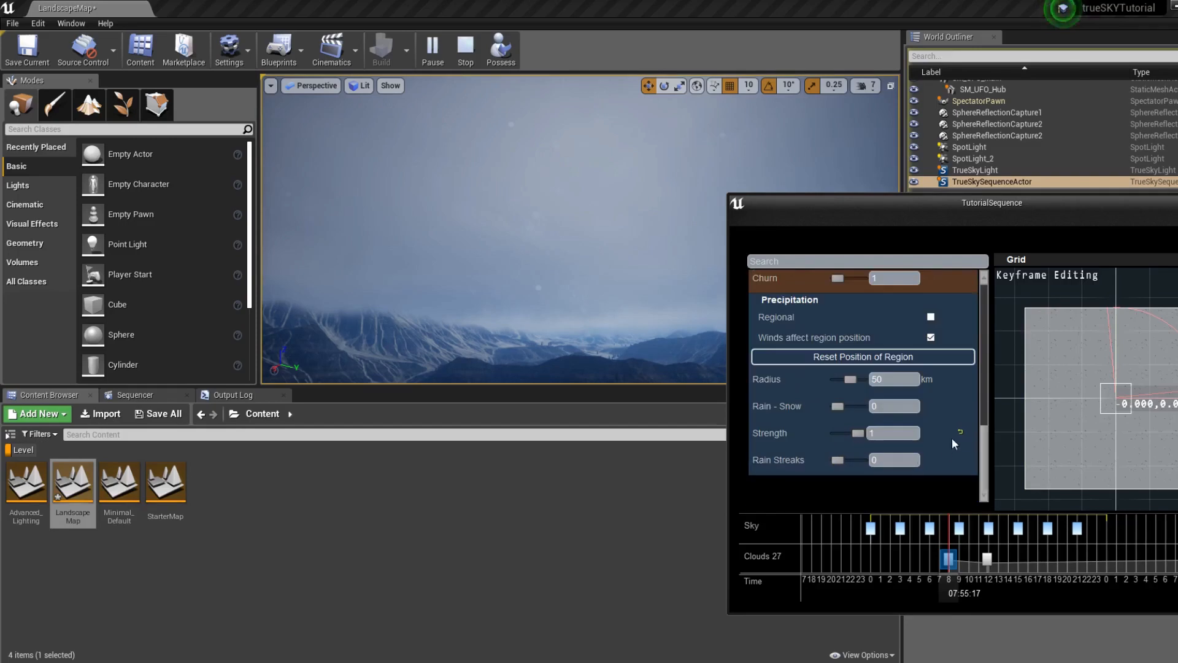
left_click(892, 433)
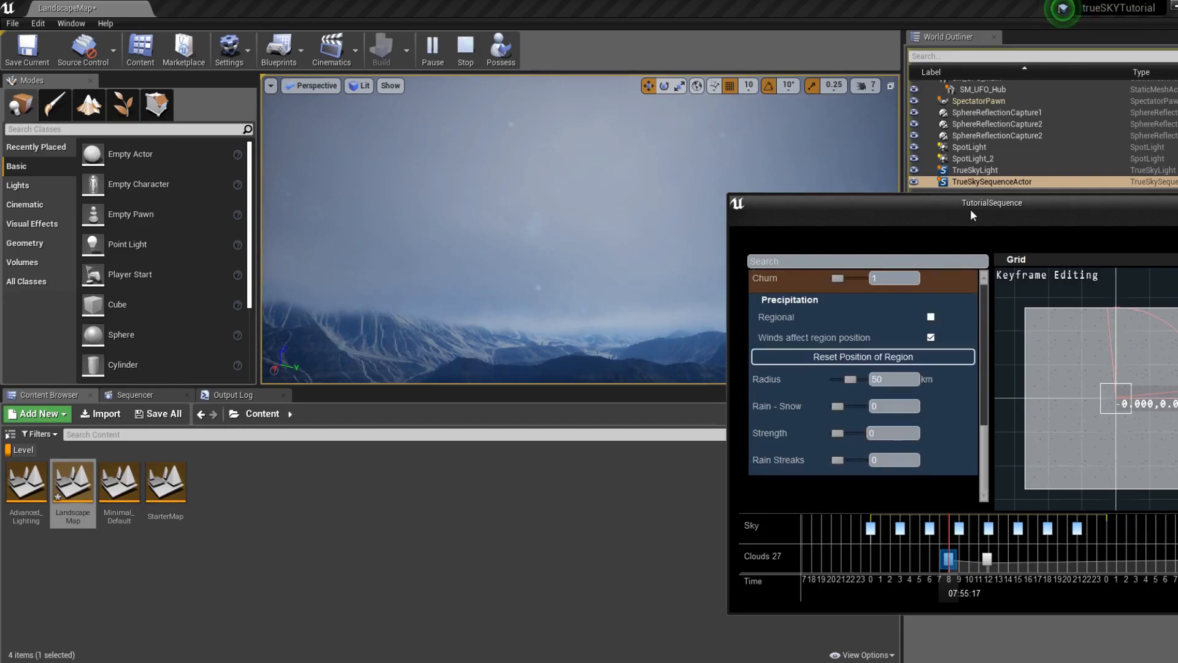
left_click_drag(992, 203, 687, 280)
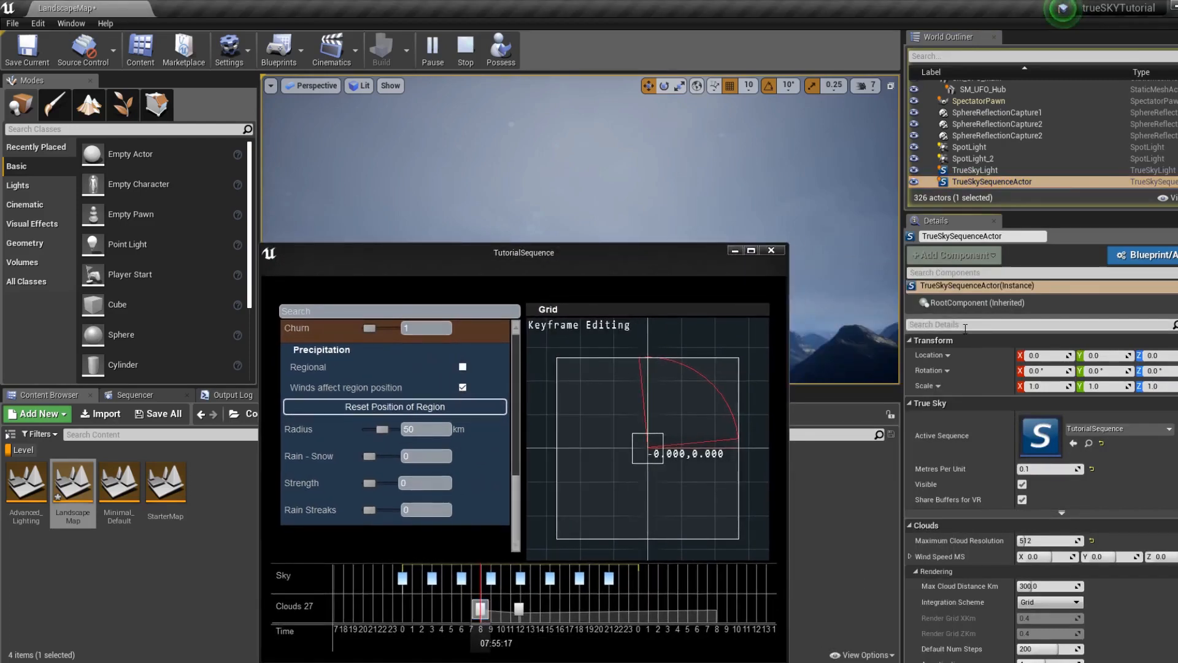
Search 'post' in World Outliner and delete the Global PostProcess_Occulus volume.
type("precip")
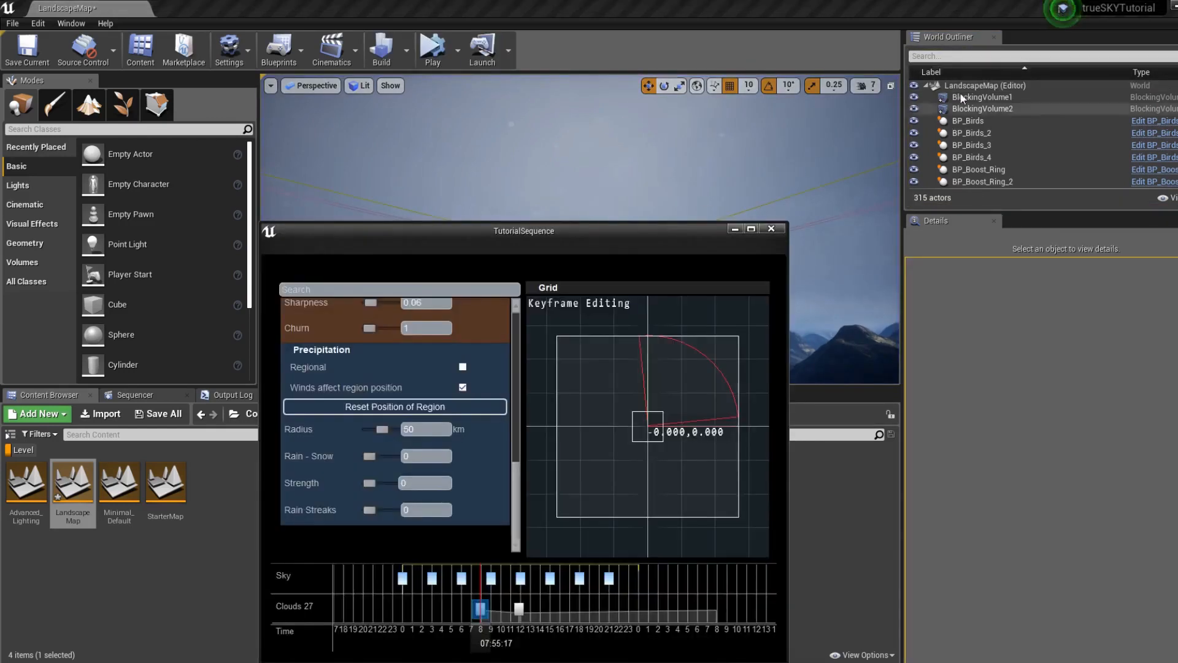
type("post")
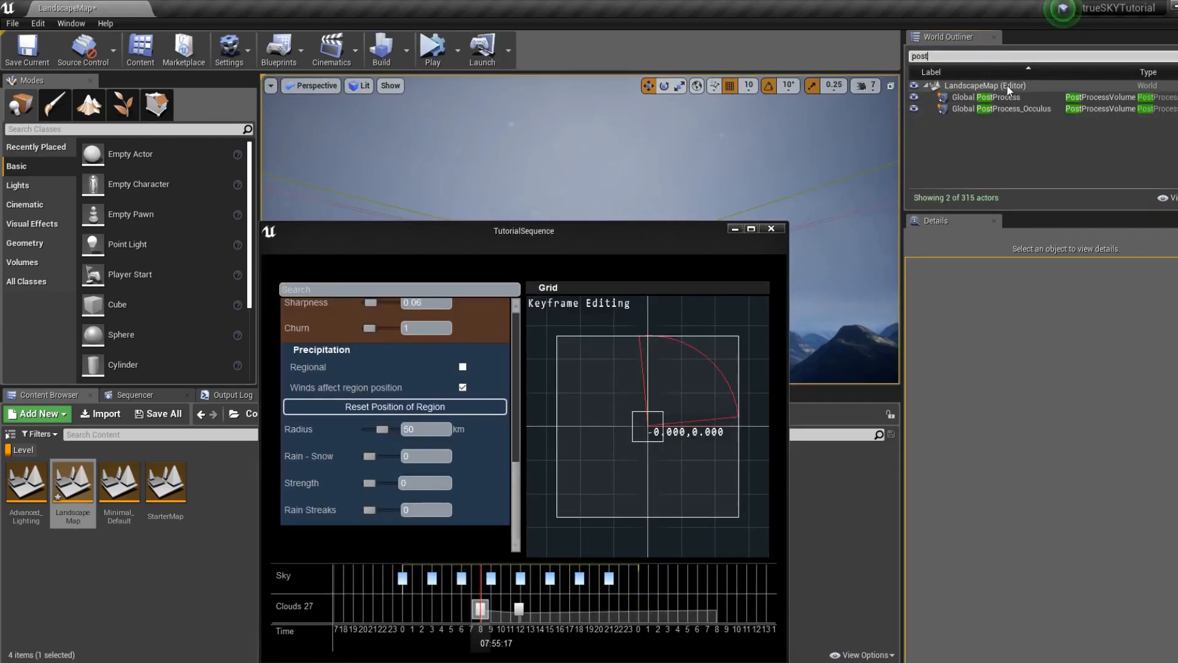
left_click(1000, 108)
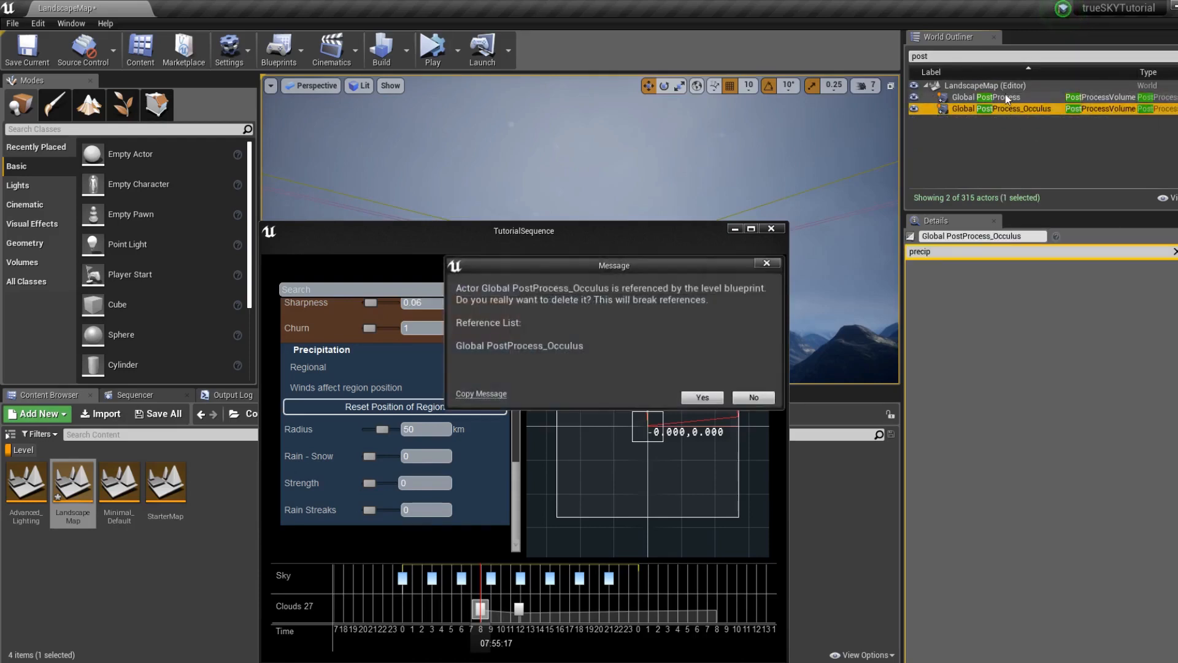
left_click(700, 396)
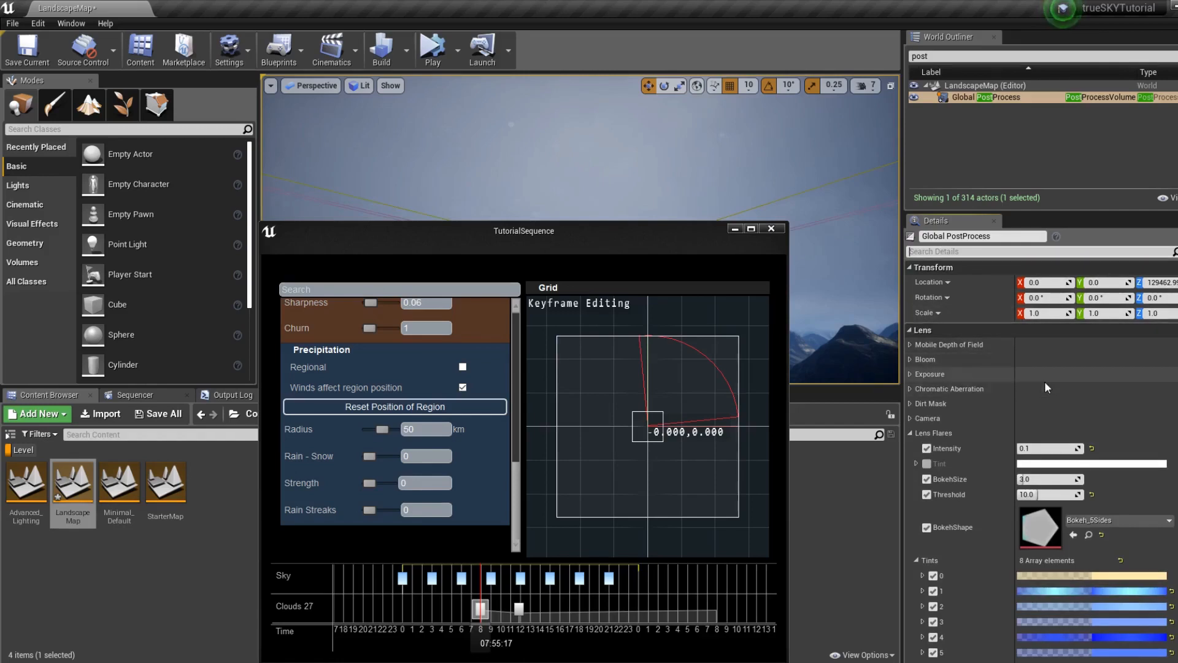
Add a Post Process Materials element on Global PostProcess and assign the TrueSkyTranslucent material.
type("tran")
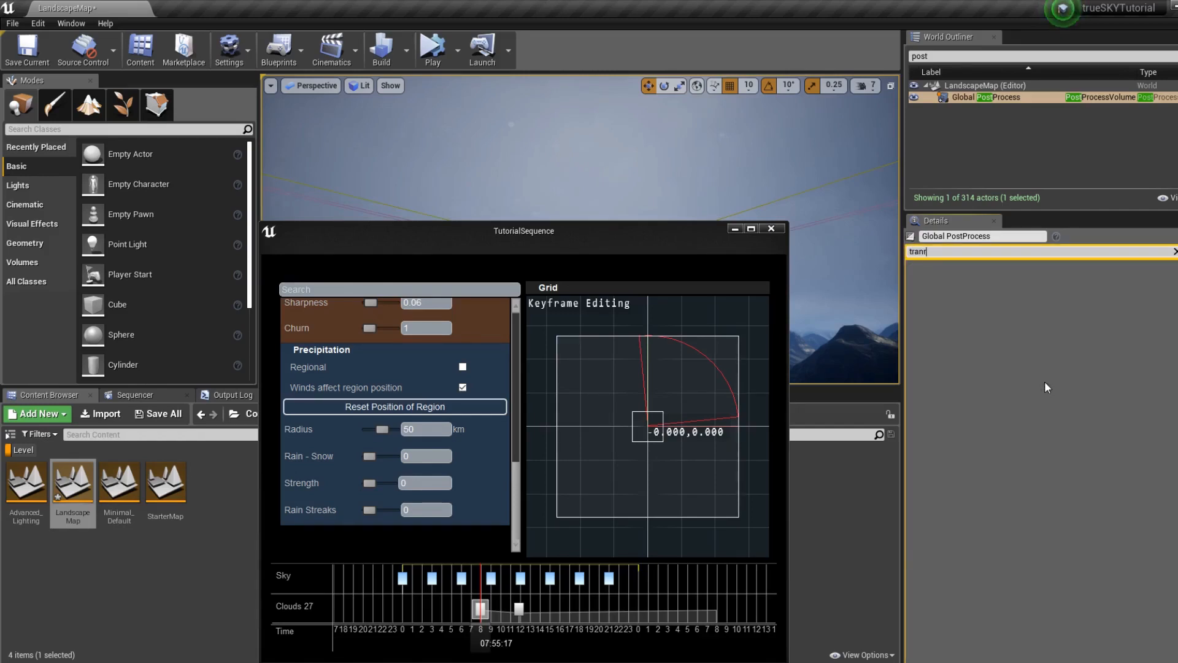
type("post")
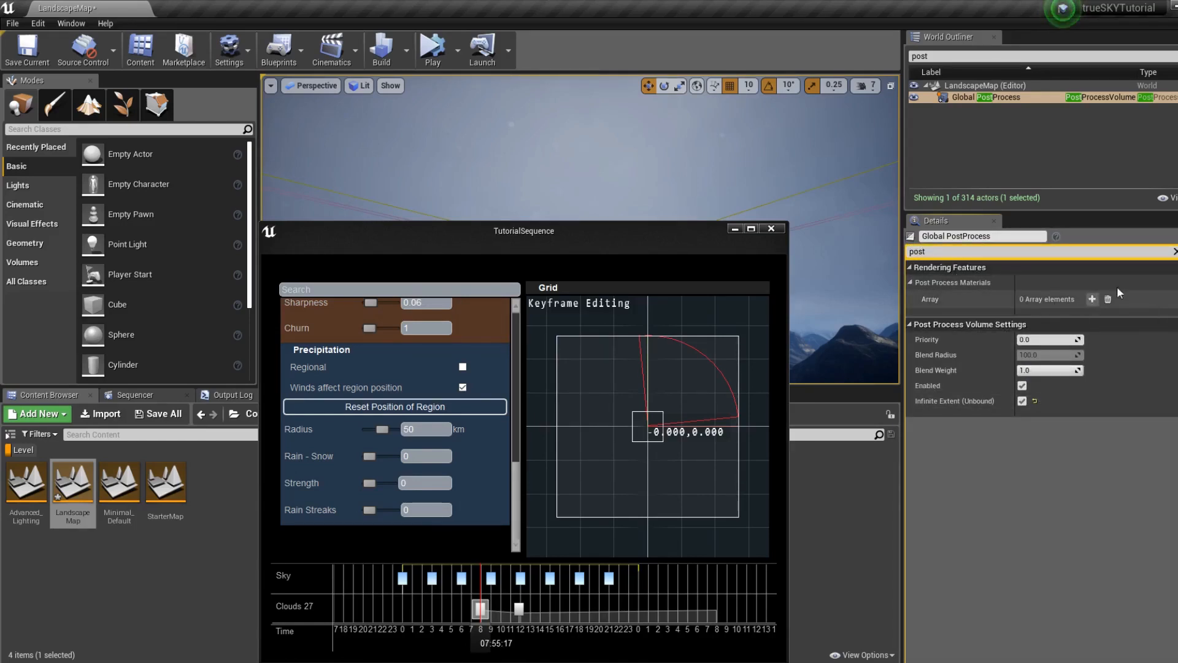
mouse_move(1018, 188)
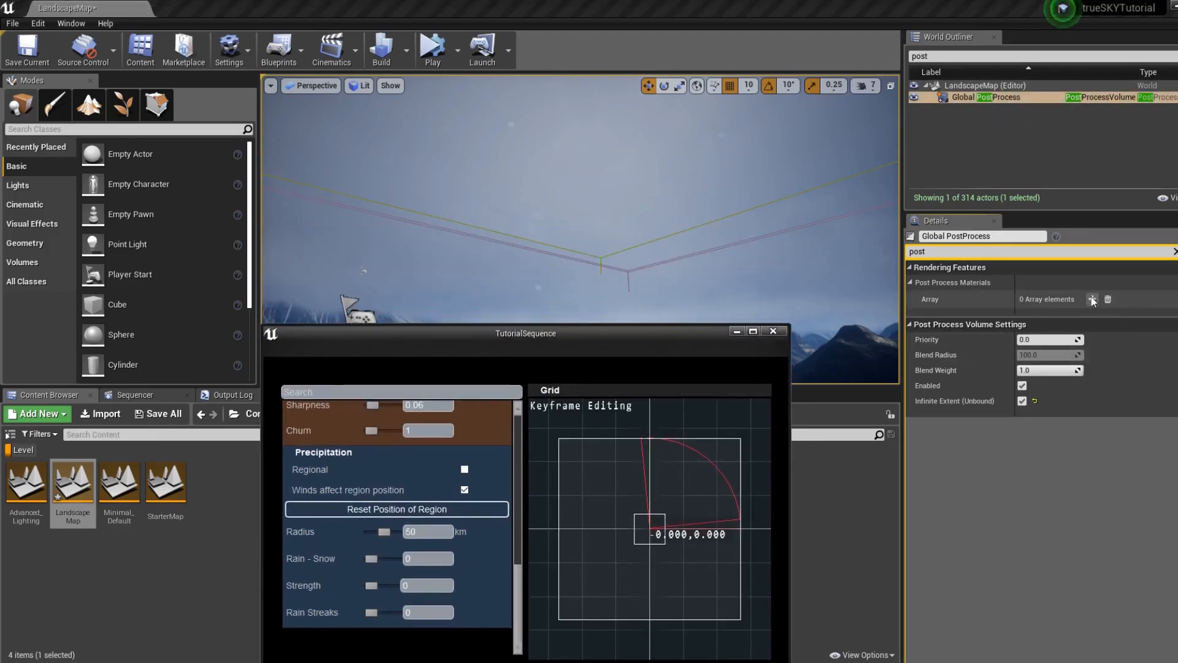
left_click(1092, 299)
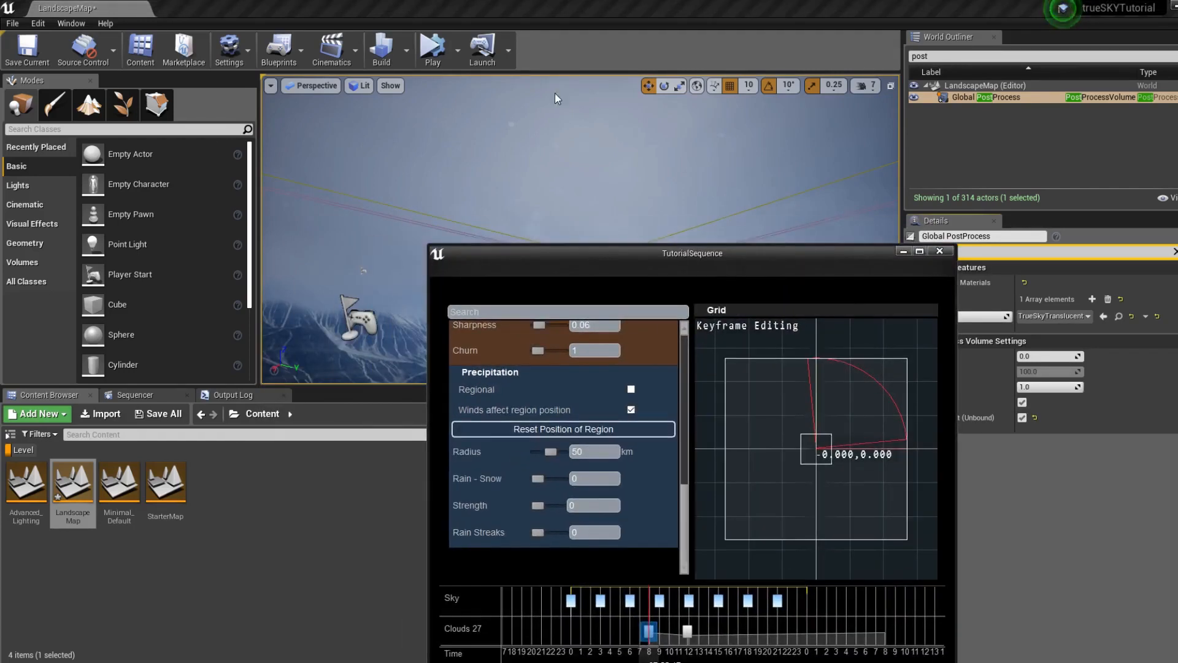
mouse_move(432, 45)
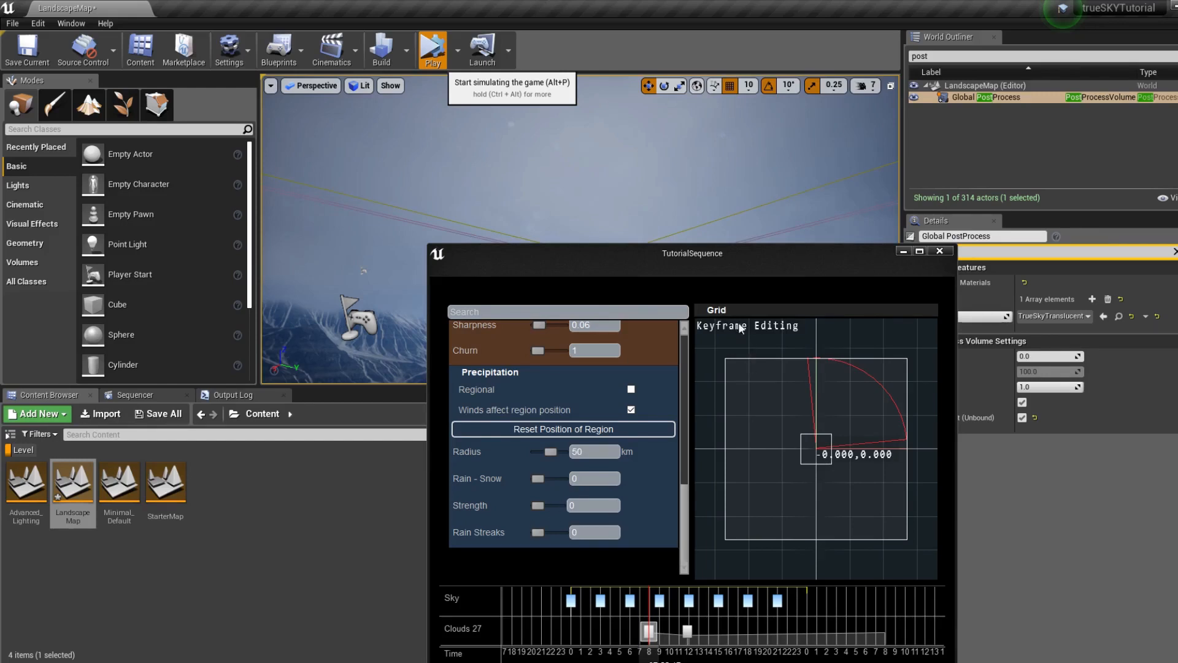
Play the level, select TrueSkySequenceActor and adjust Rain Drop Size Mm in its precipitation settings.
left_click(432, 49)
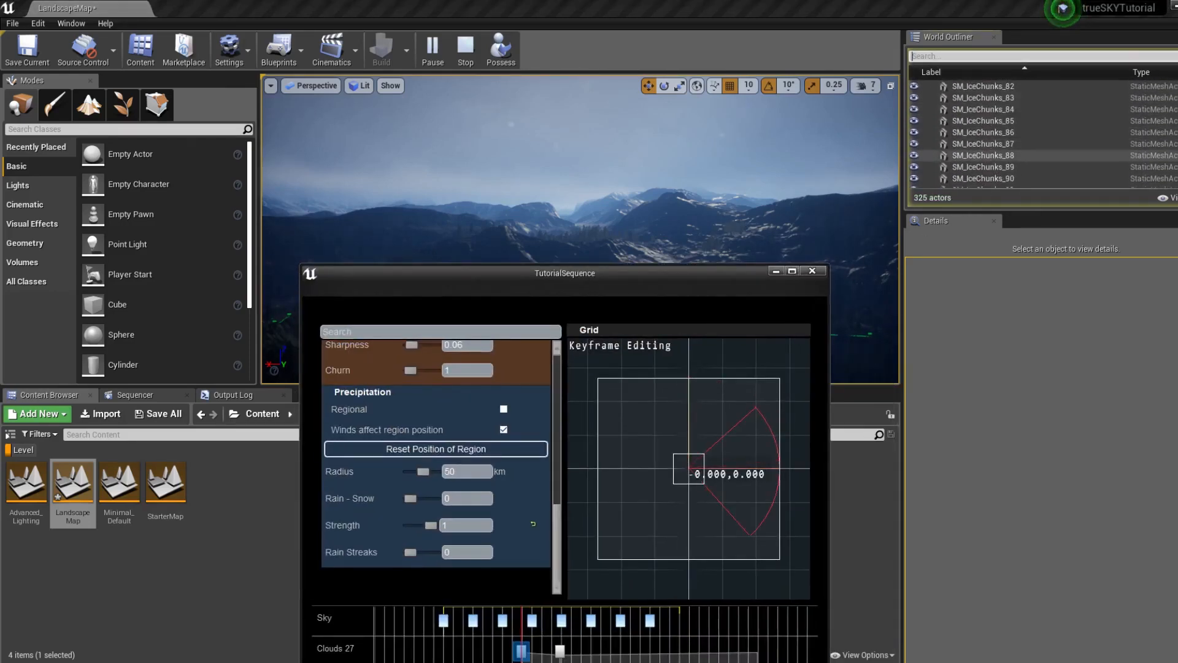
left_click(992, 181)
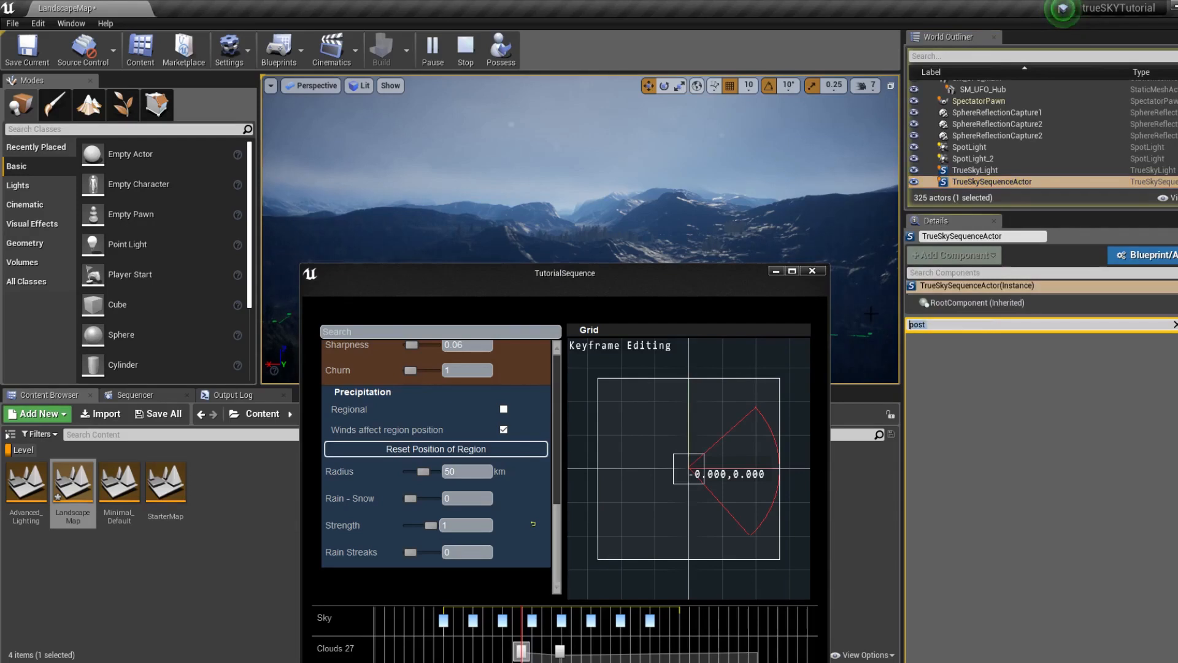
type("prec")
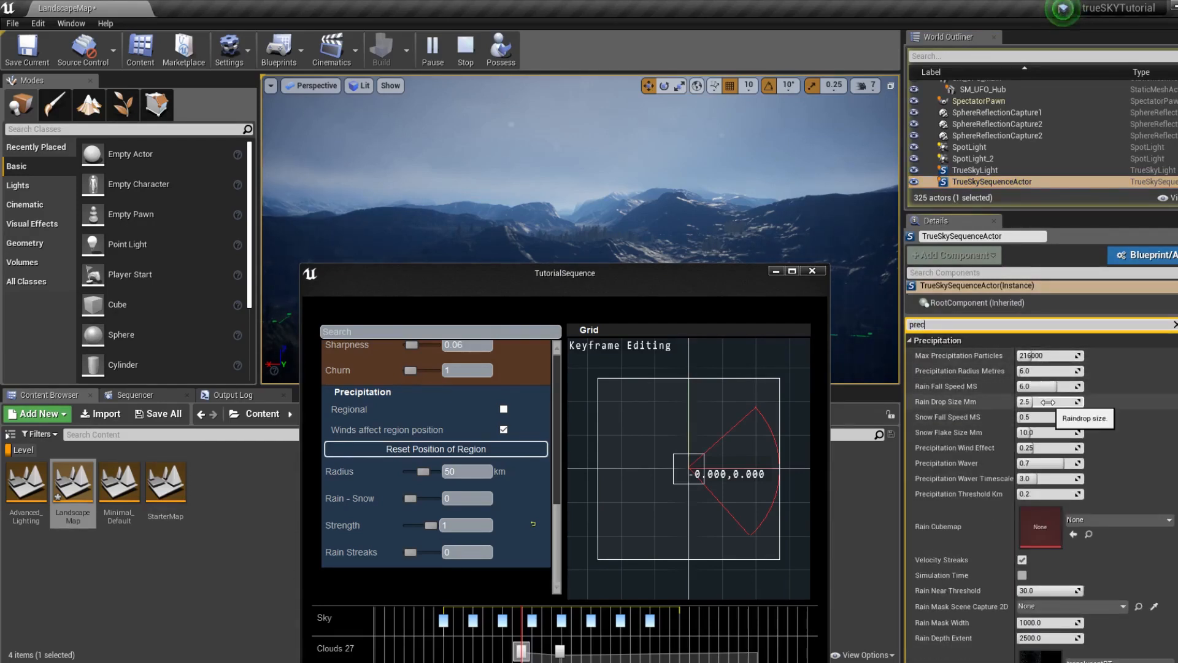
left_click_drag(1048, 401, 1066, 402)
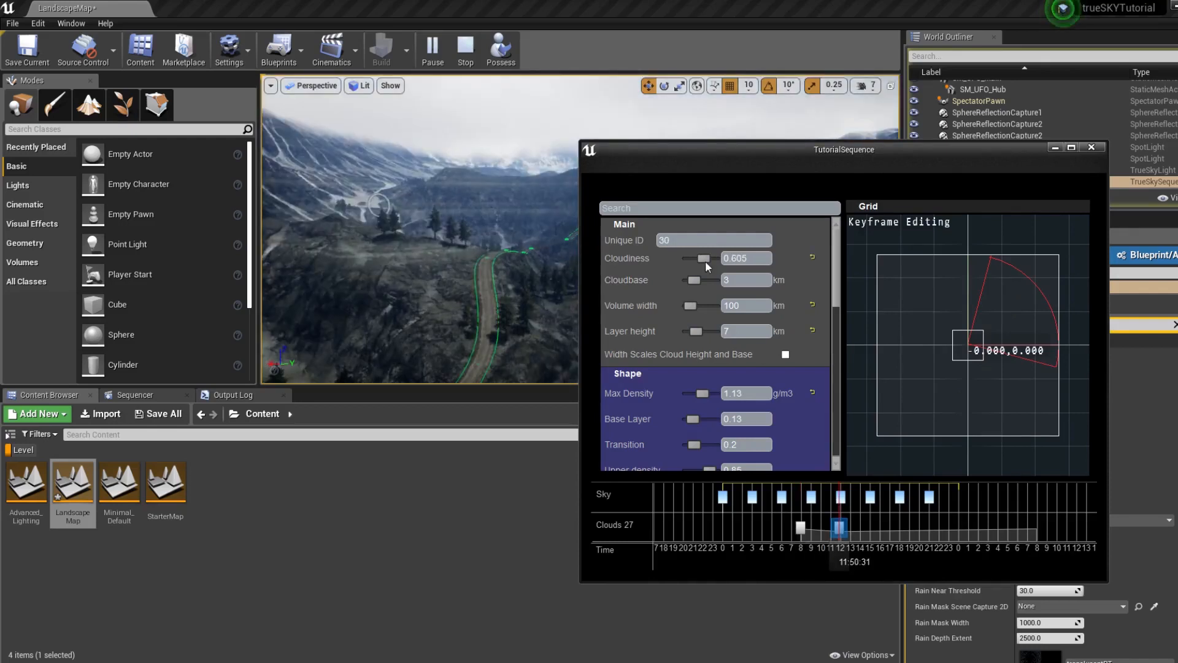
Adjust the 11:50 keyframe sliders to cloudiness 0.553, cloudbase 3.431 km, volume width 332.84 km, then stop simulating.
left_click_drag(686, 280, 699, 280)
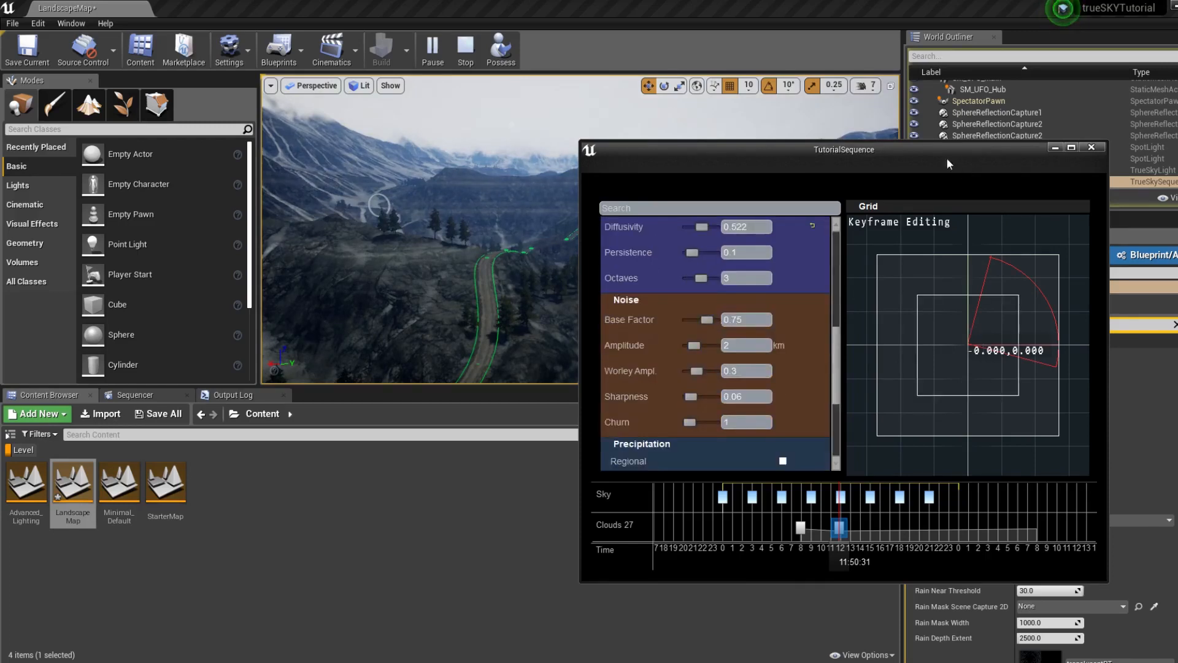
left_click_drag(843, 149, 717, 156)
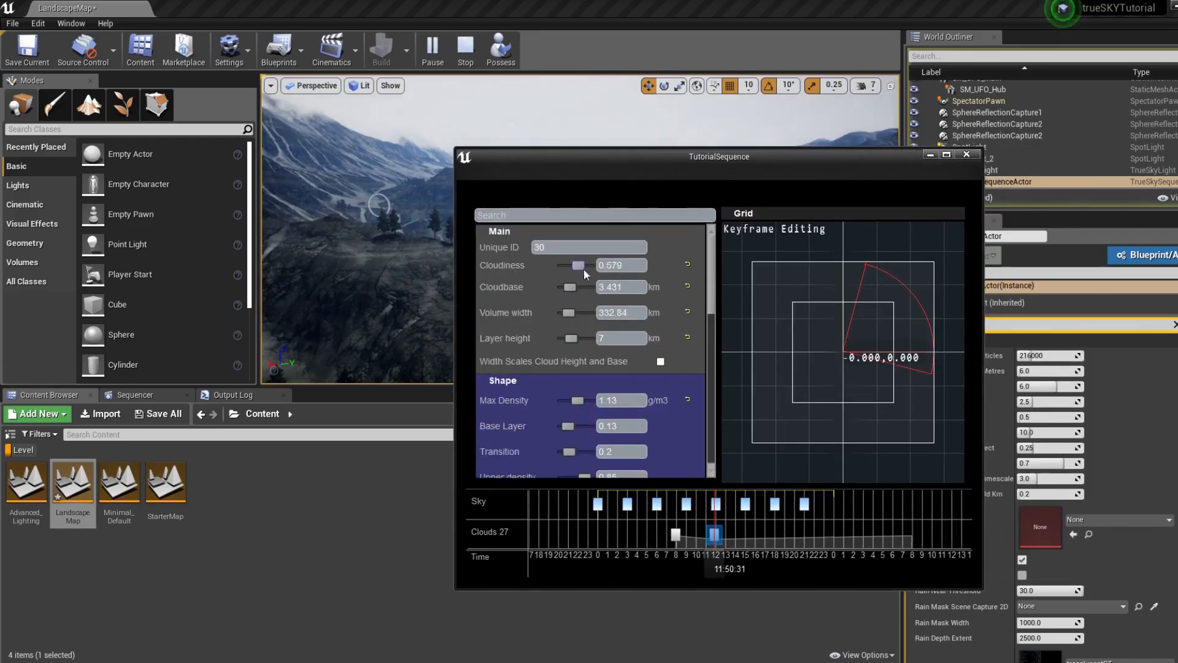
left_click_drag(578, 265, 575, 265)
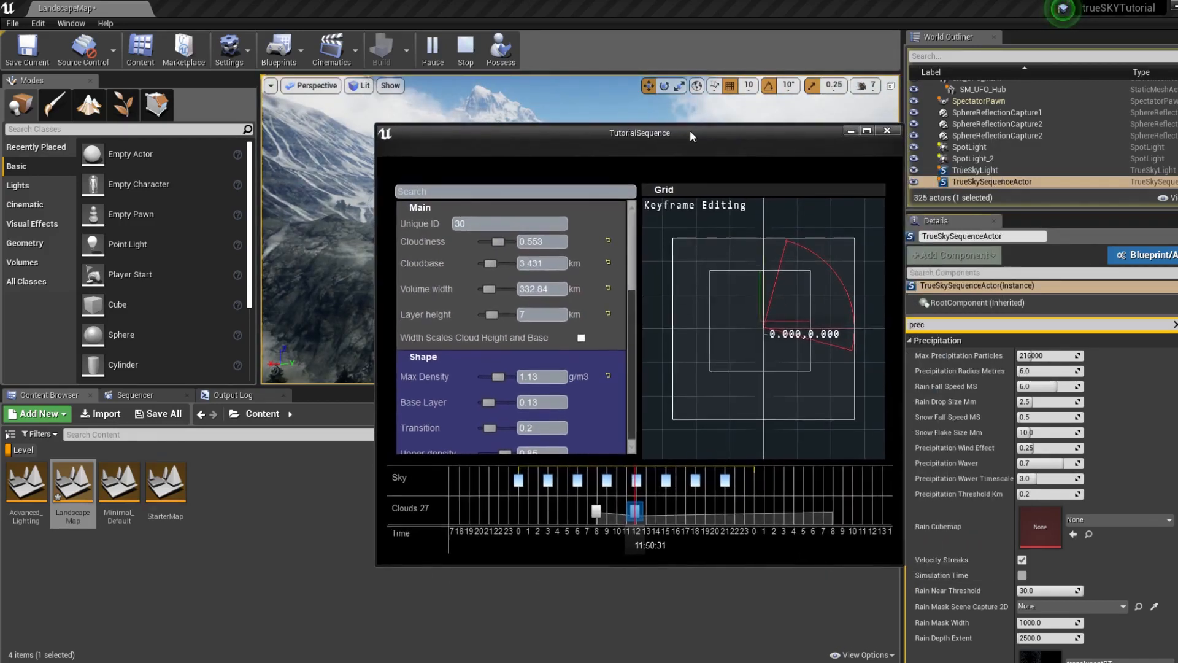
left_click(887, 130)
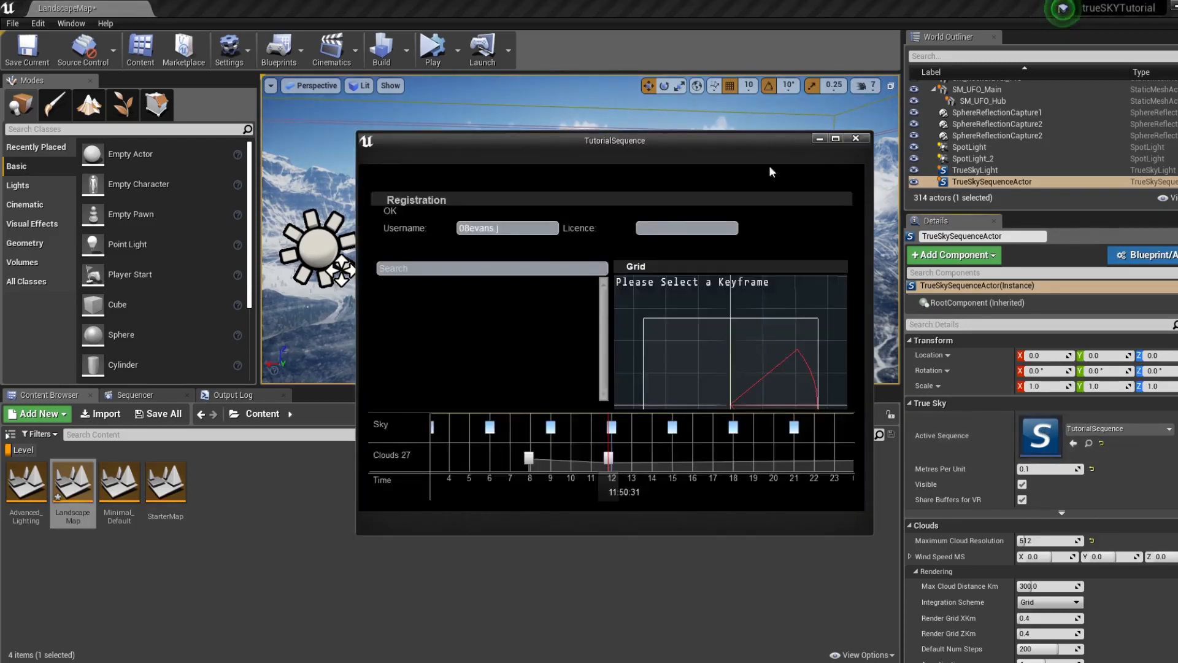
Close the TutorialSequence editor, leaving the cloud-covered landscape visible.
left_click(856, 138)
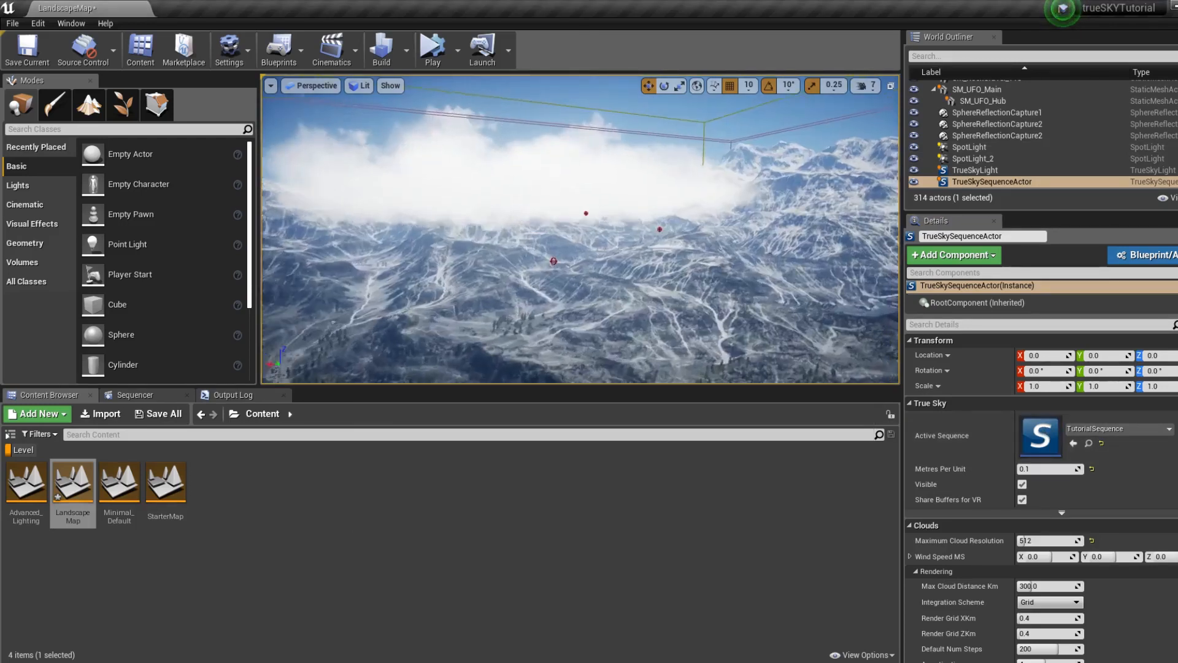